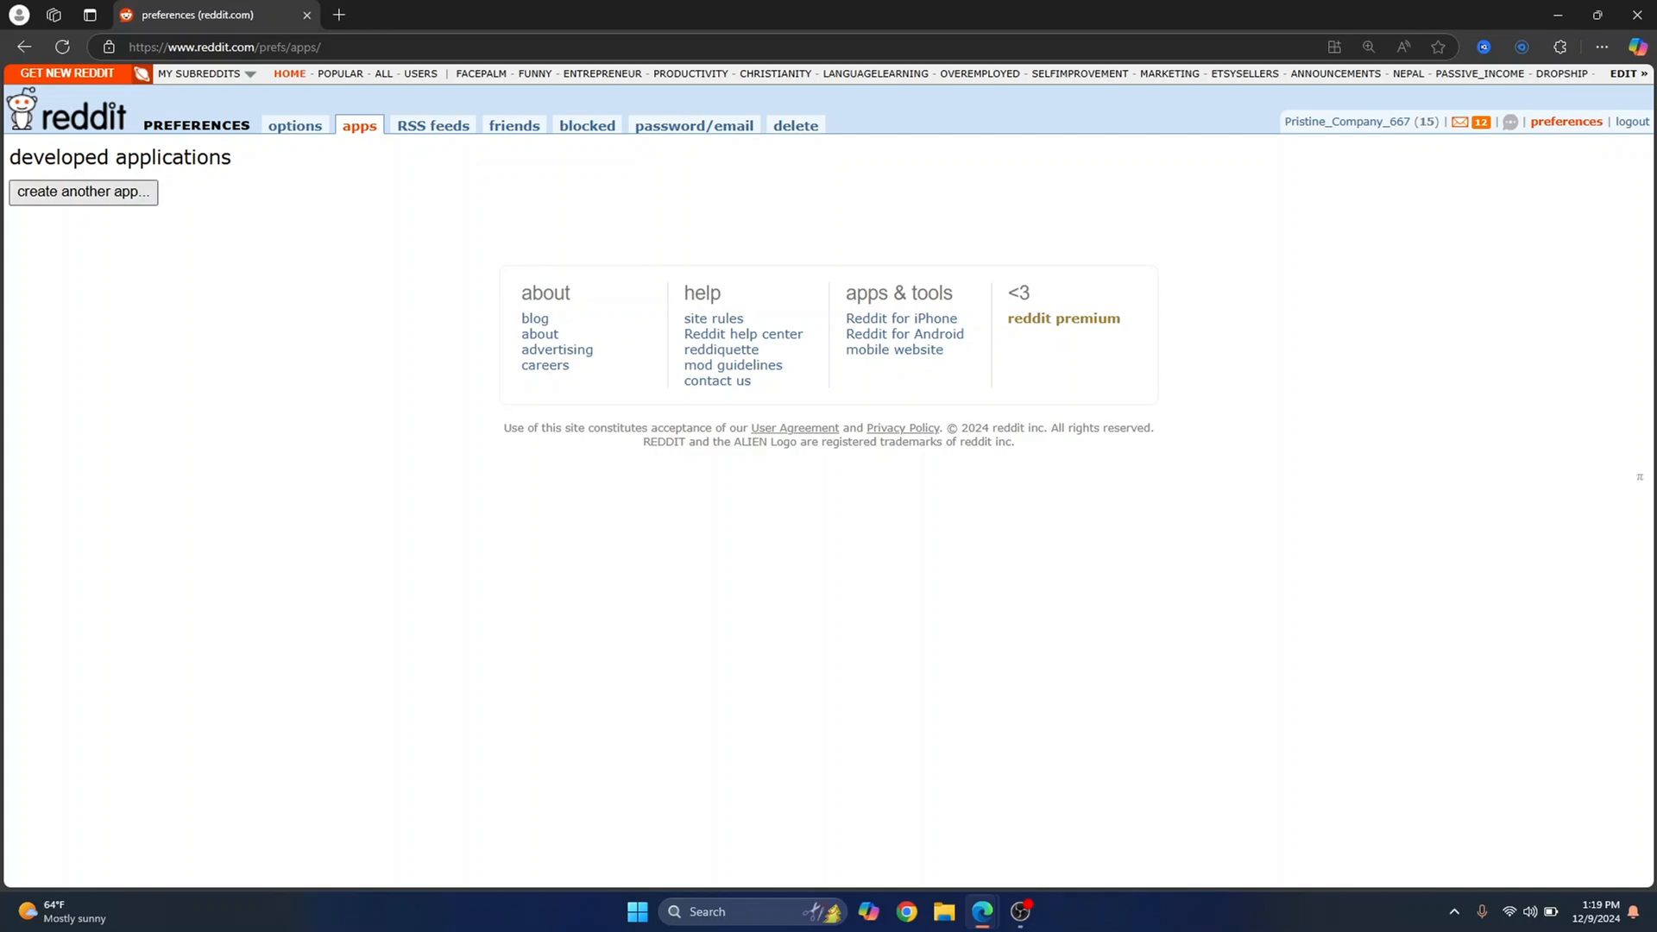
pyautogui.click(83, 192)
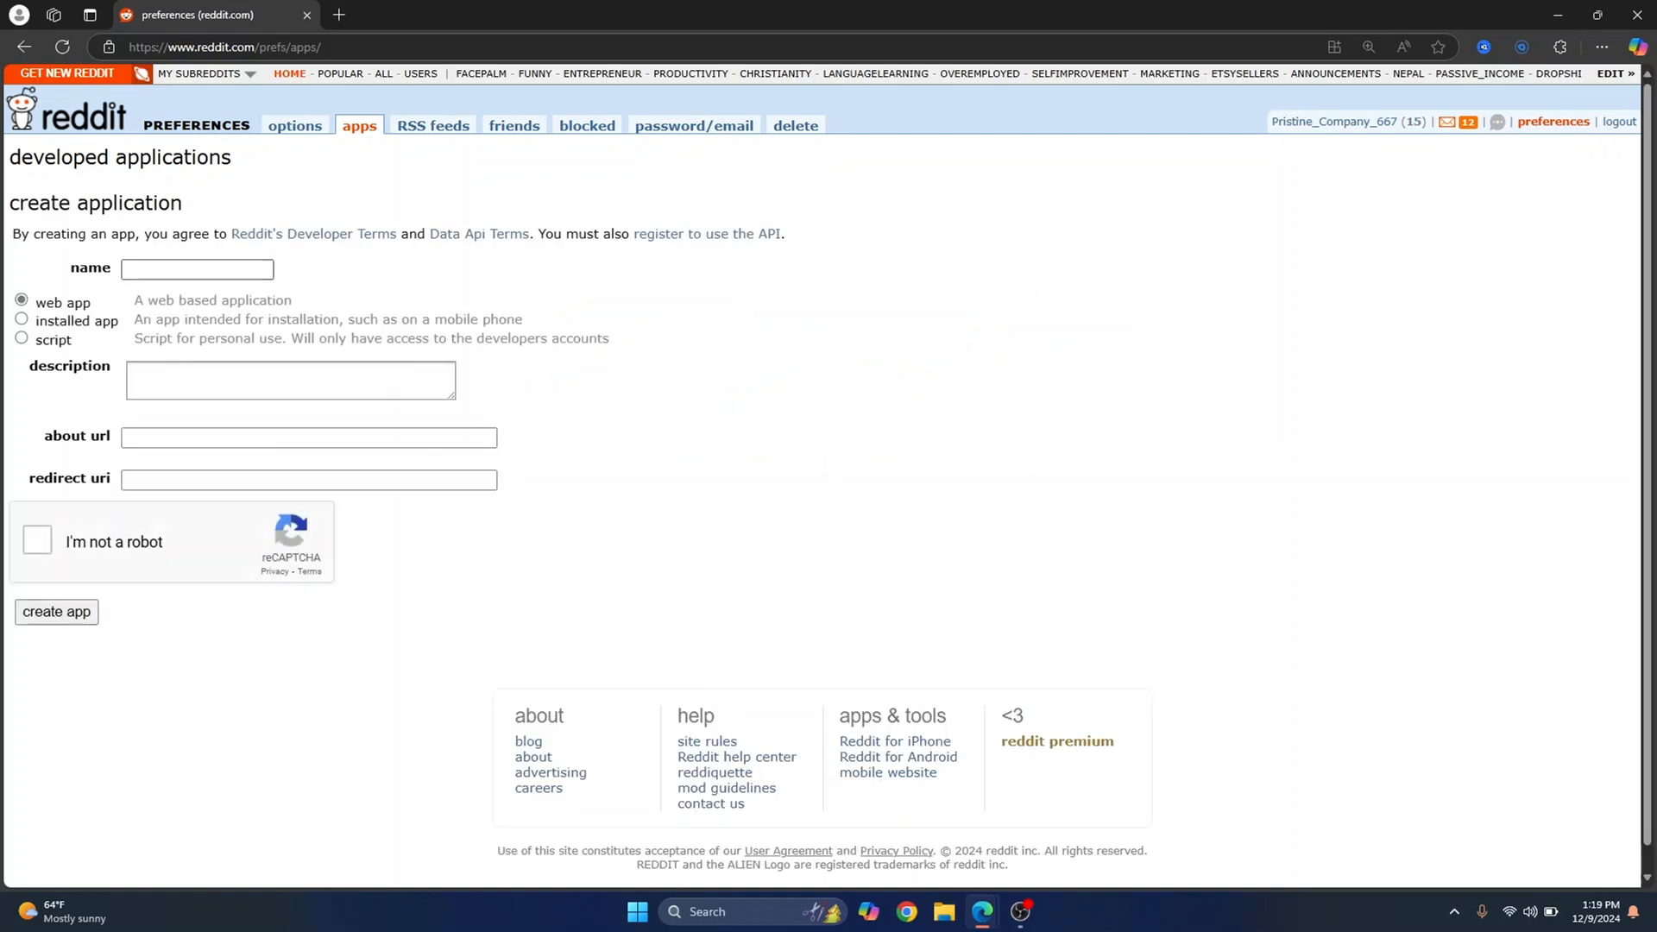
pyautogui.write('myScrapy')
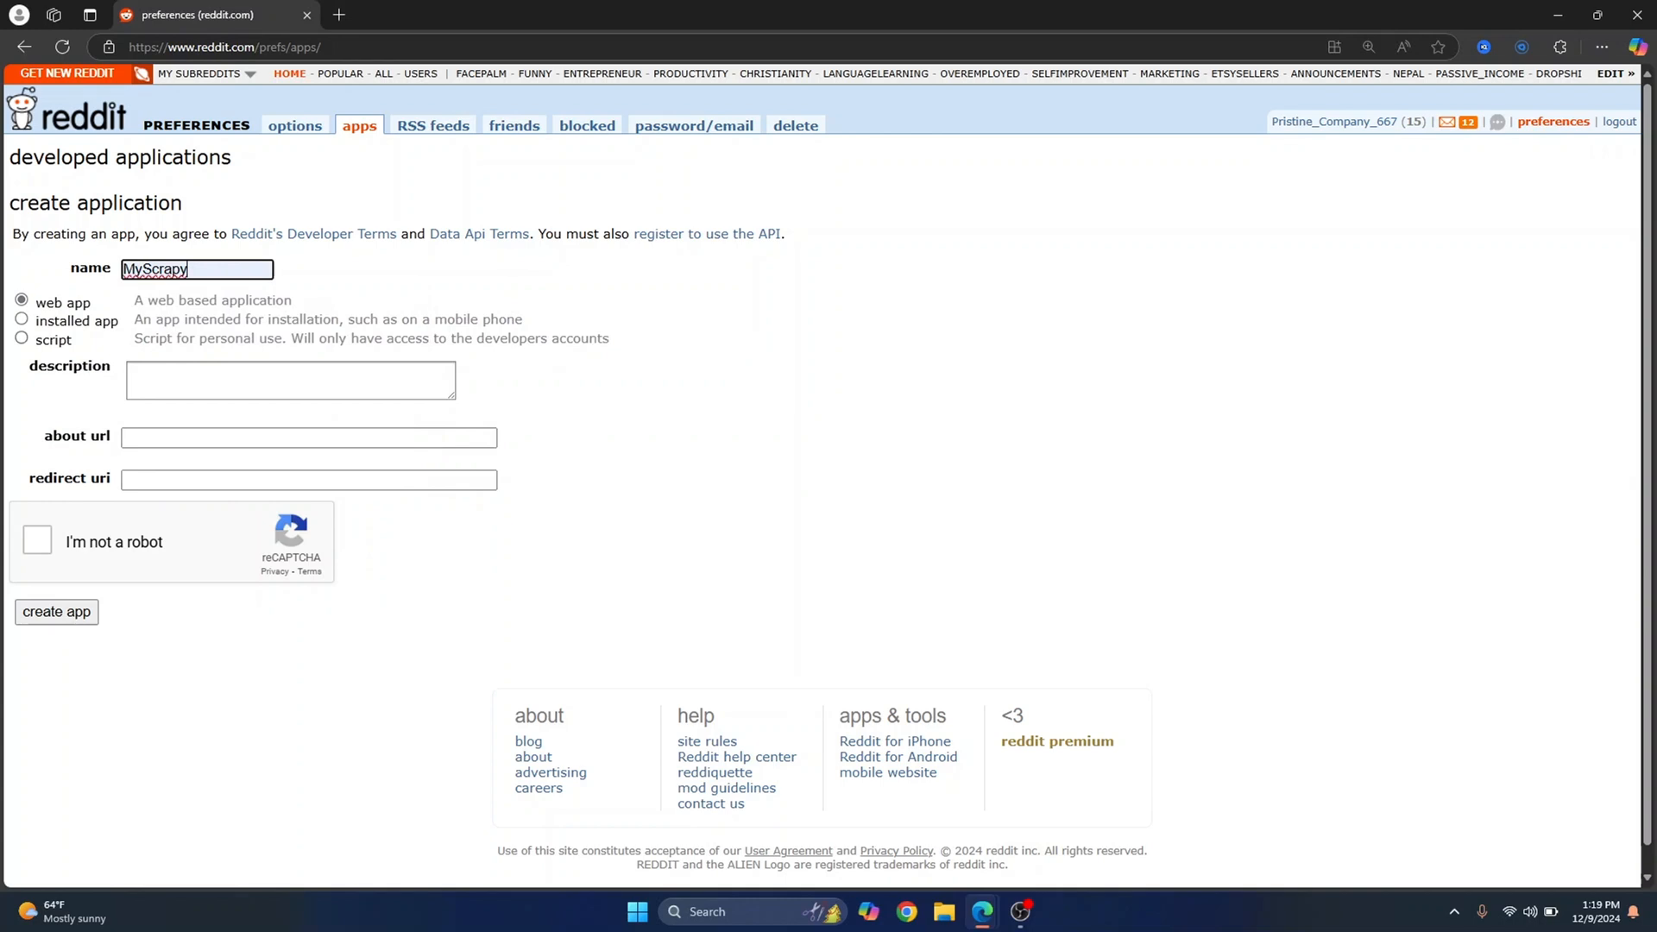
pyautogui.click(21, 340)
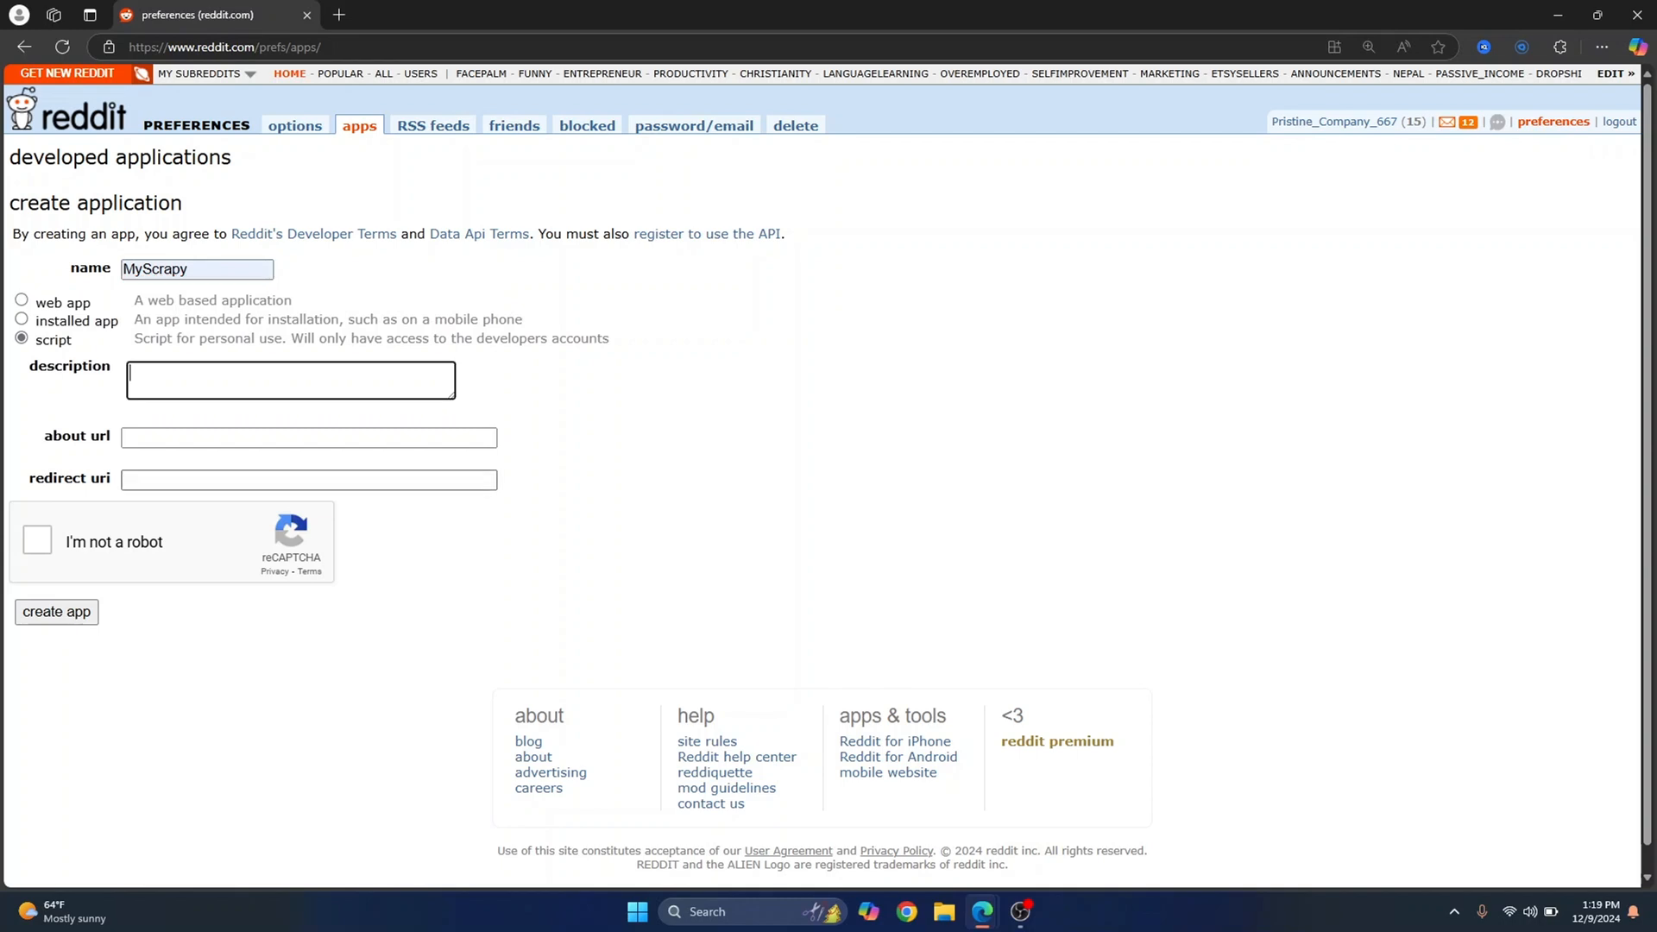
pyautogui.write('http')
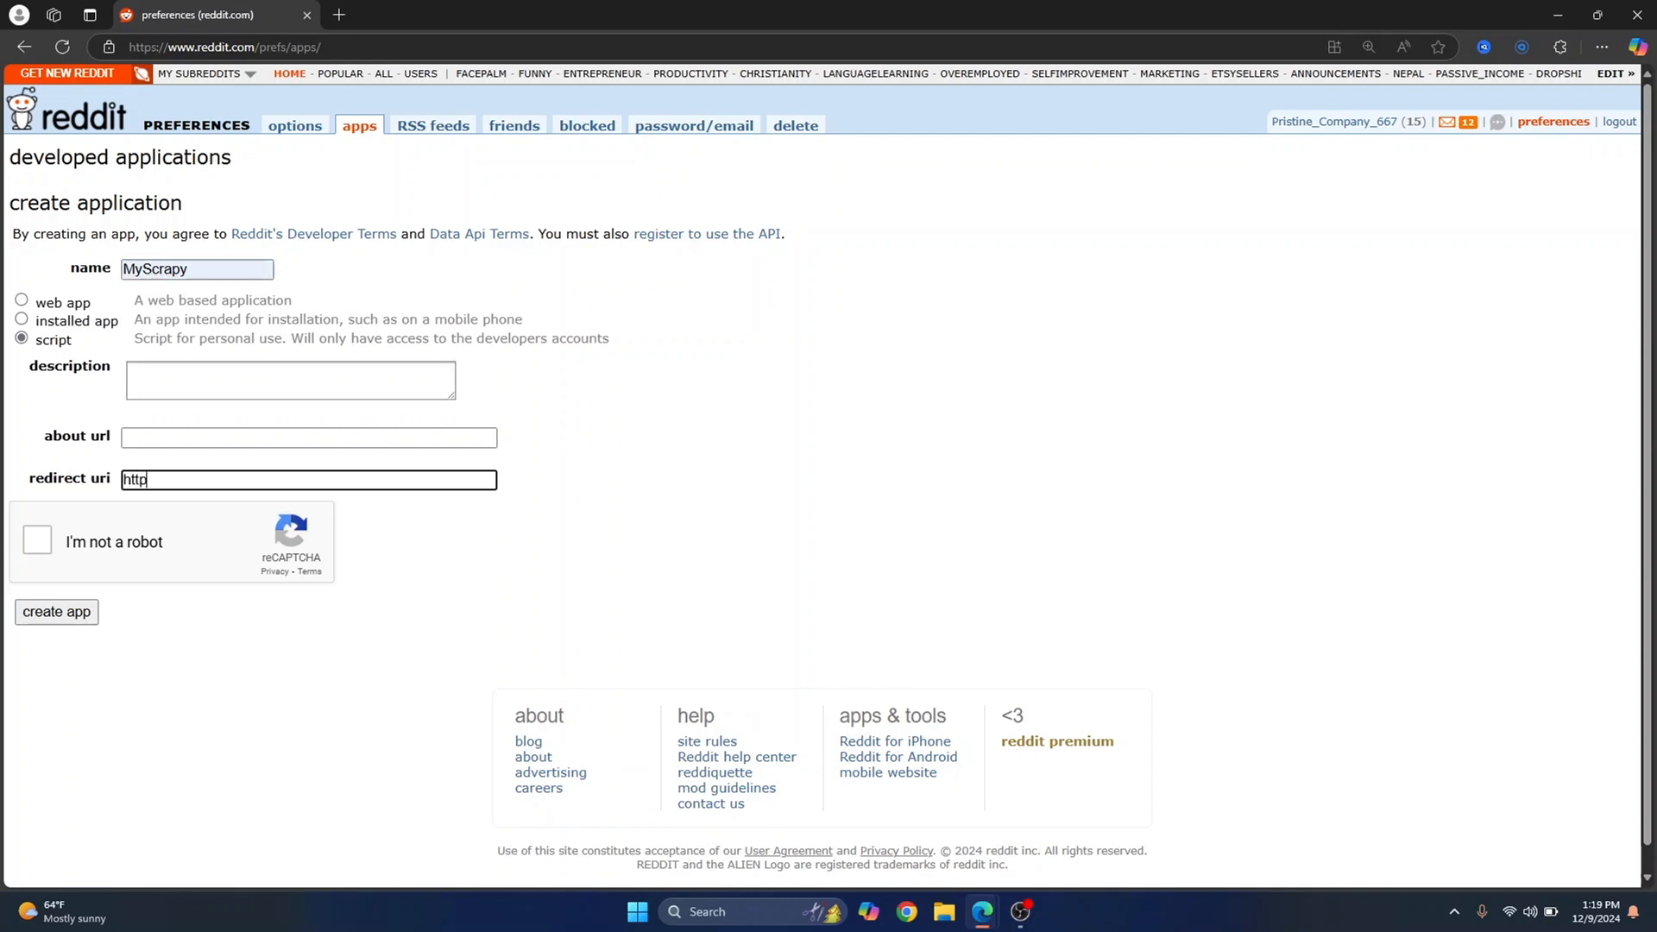
pyautogui.write('://localhost')
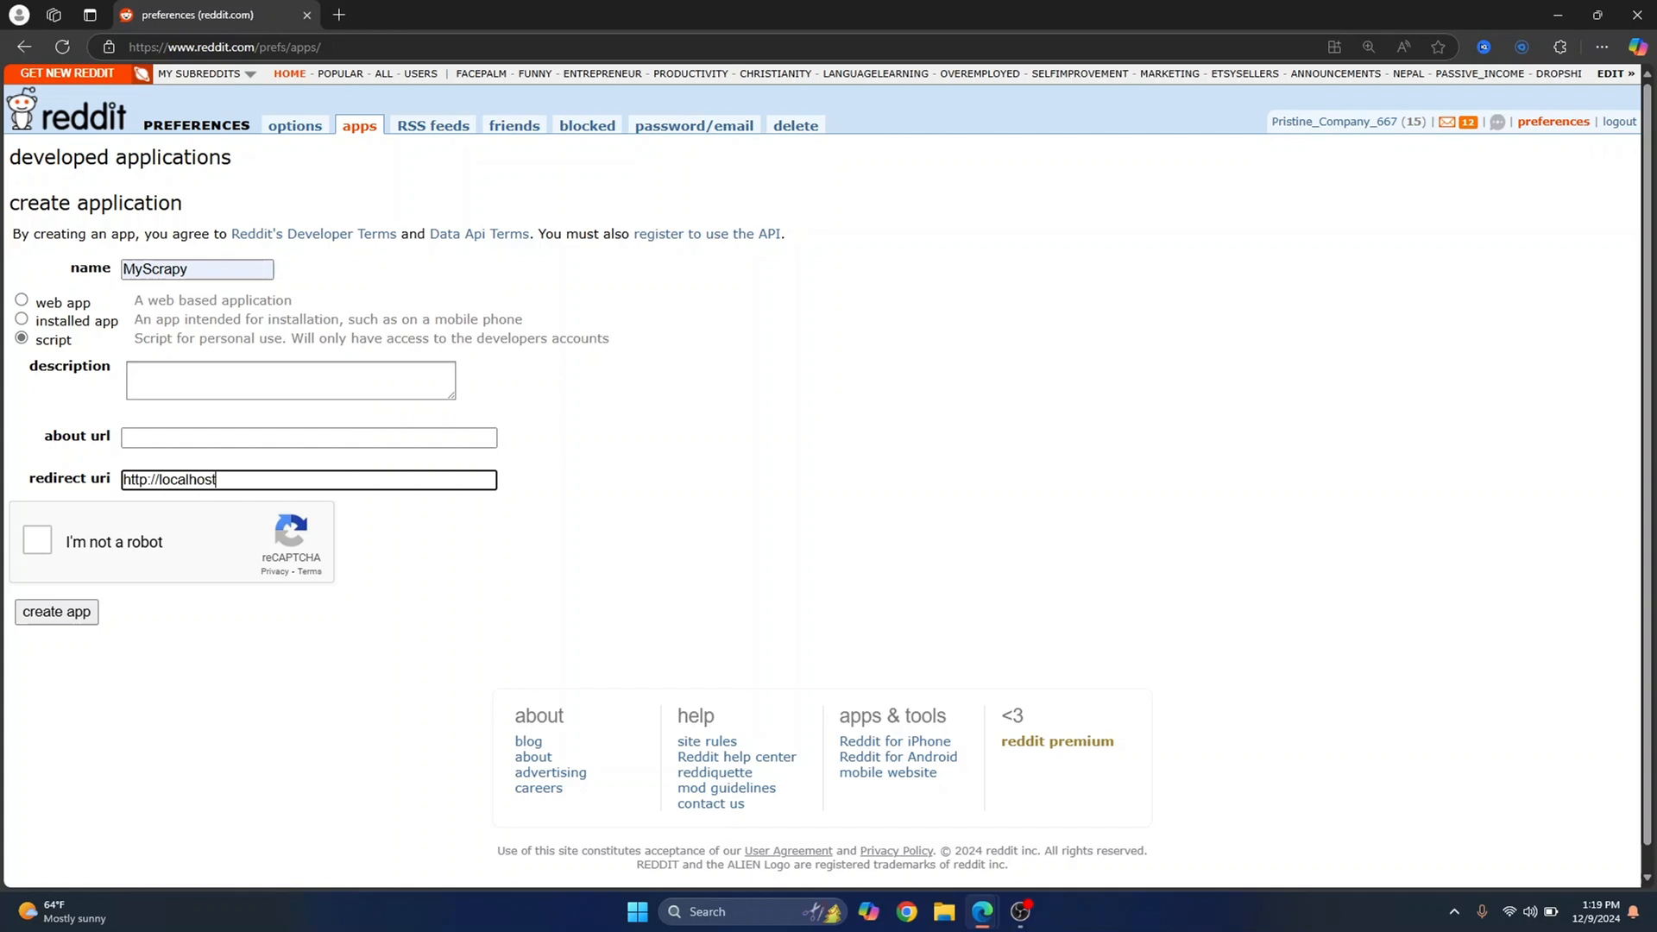
pyautogui.click(37, 539)
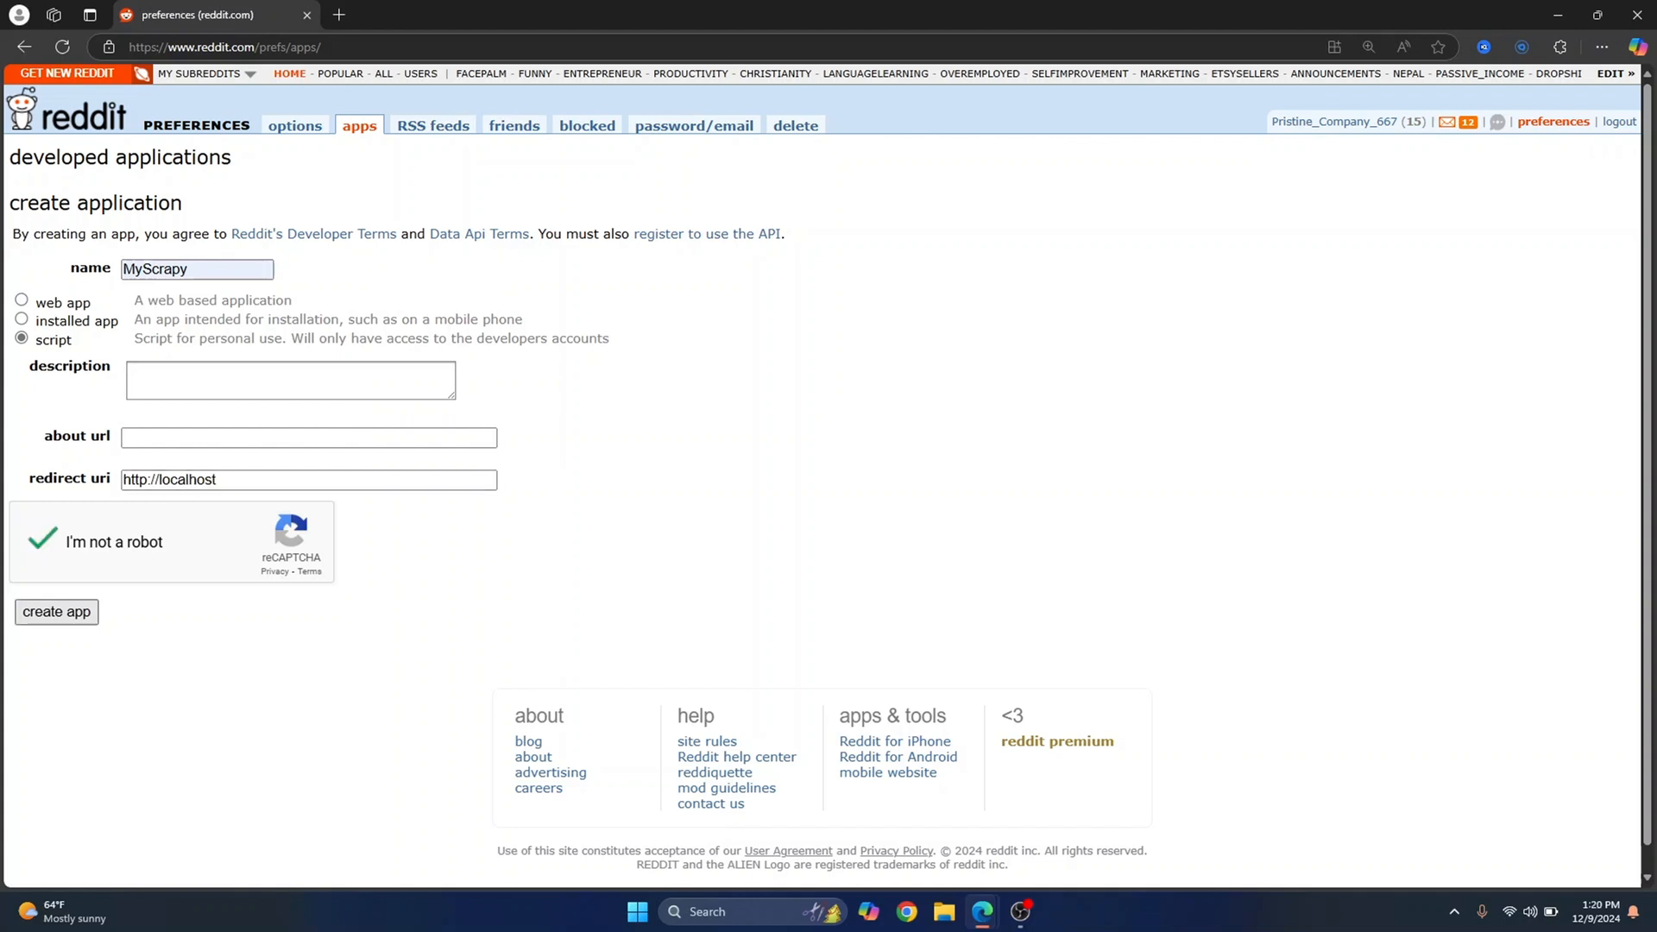
pyautogui.click(56, 611)
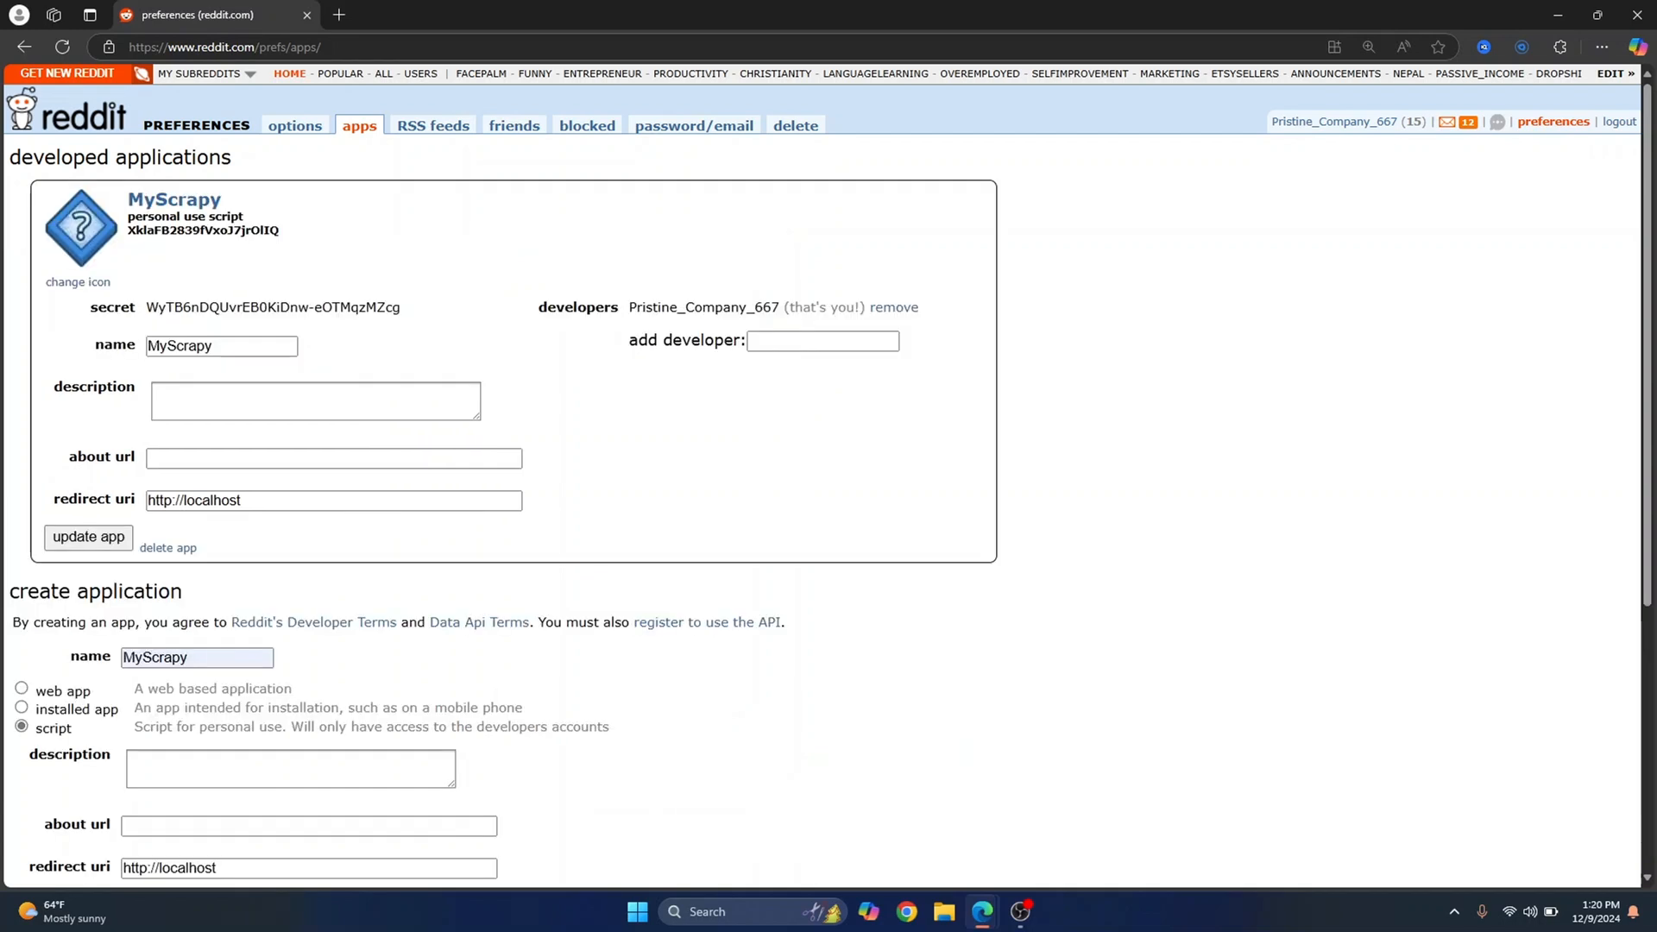
# Select MyScrapy's client ID string under 'personal use script'
pyautogui.doubleClick(204, 230)
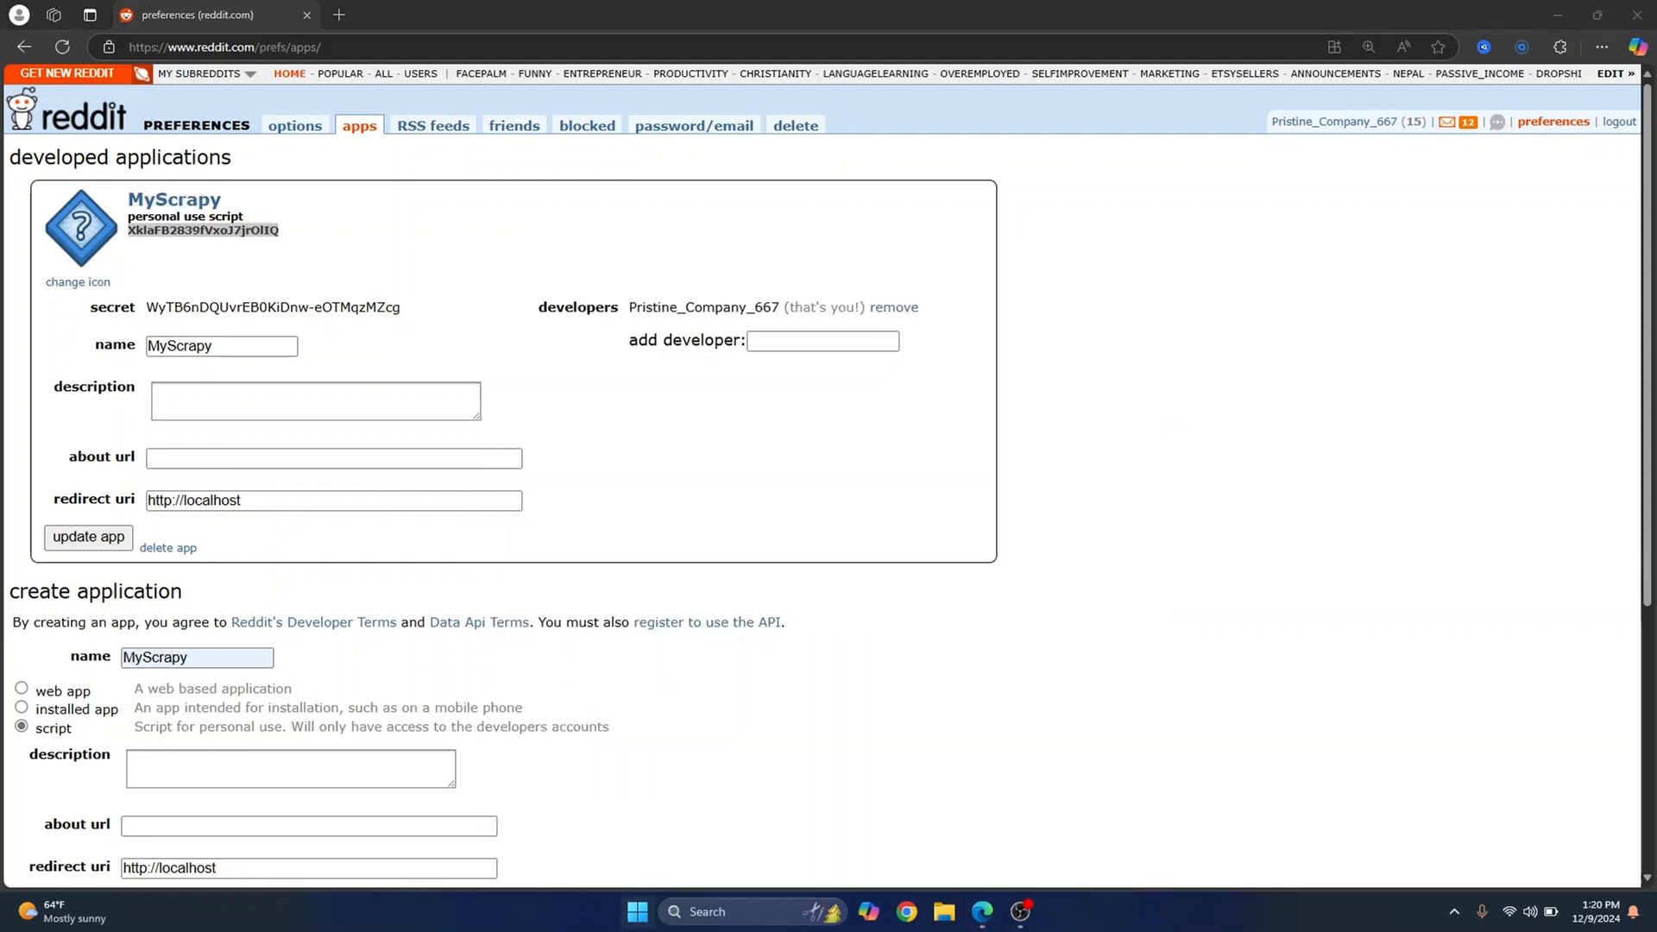
# Create a new Python file in VS Code
pyautogui.click(1040, 912)
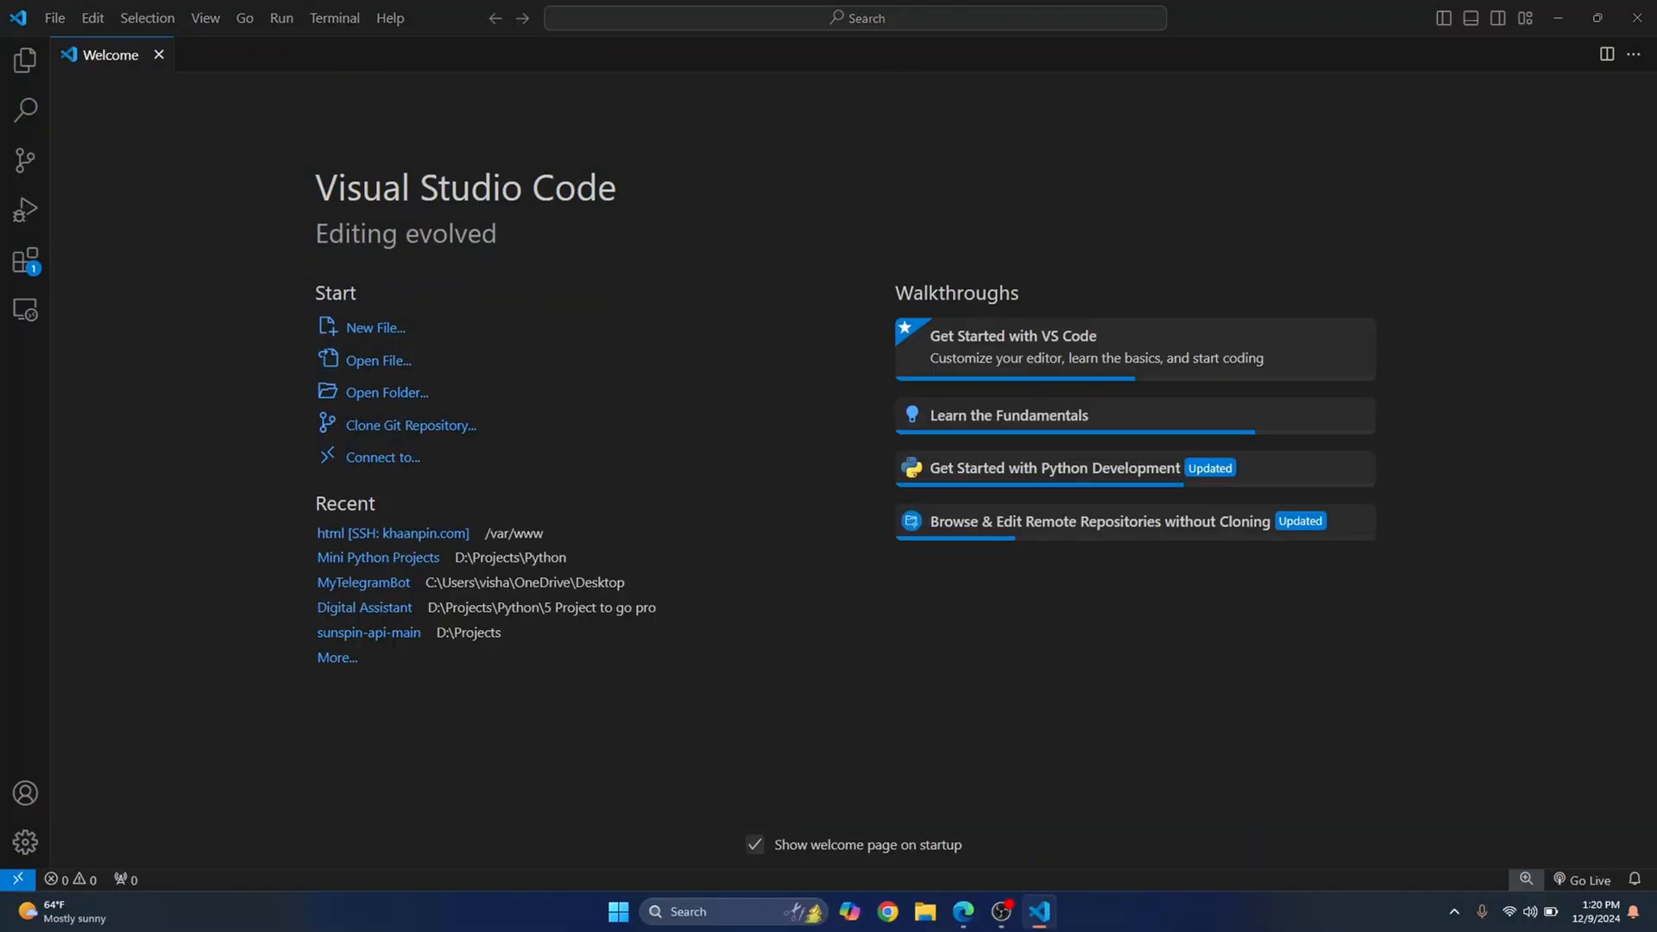
pyautogui.click(375, 328)
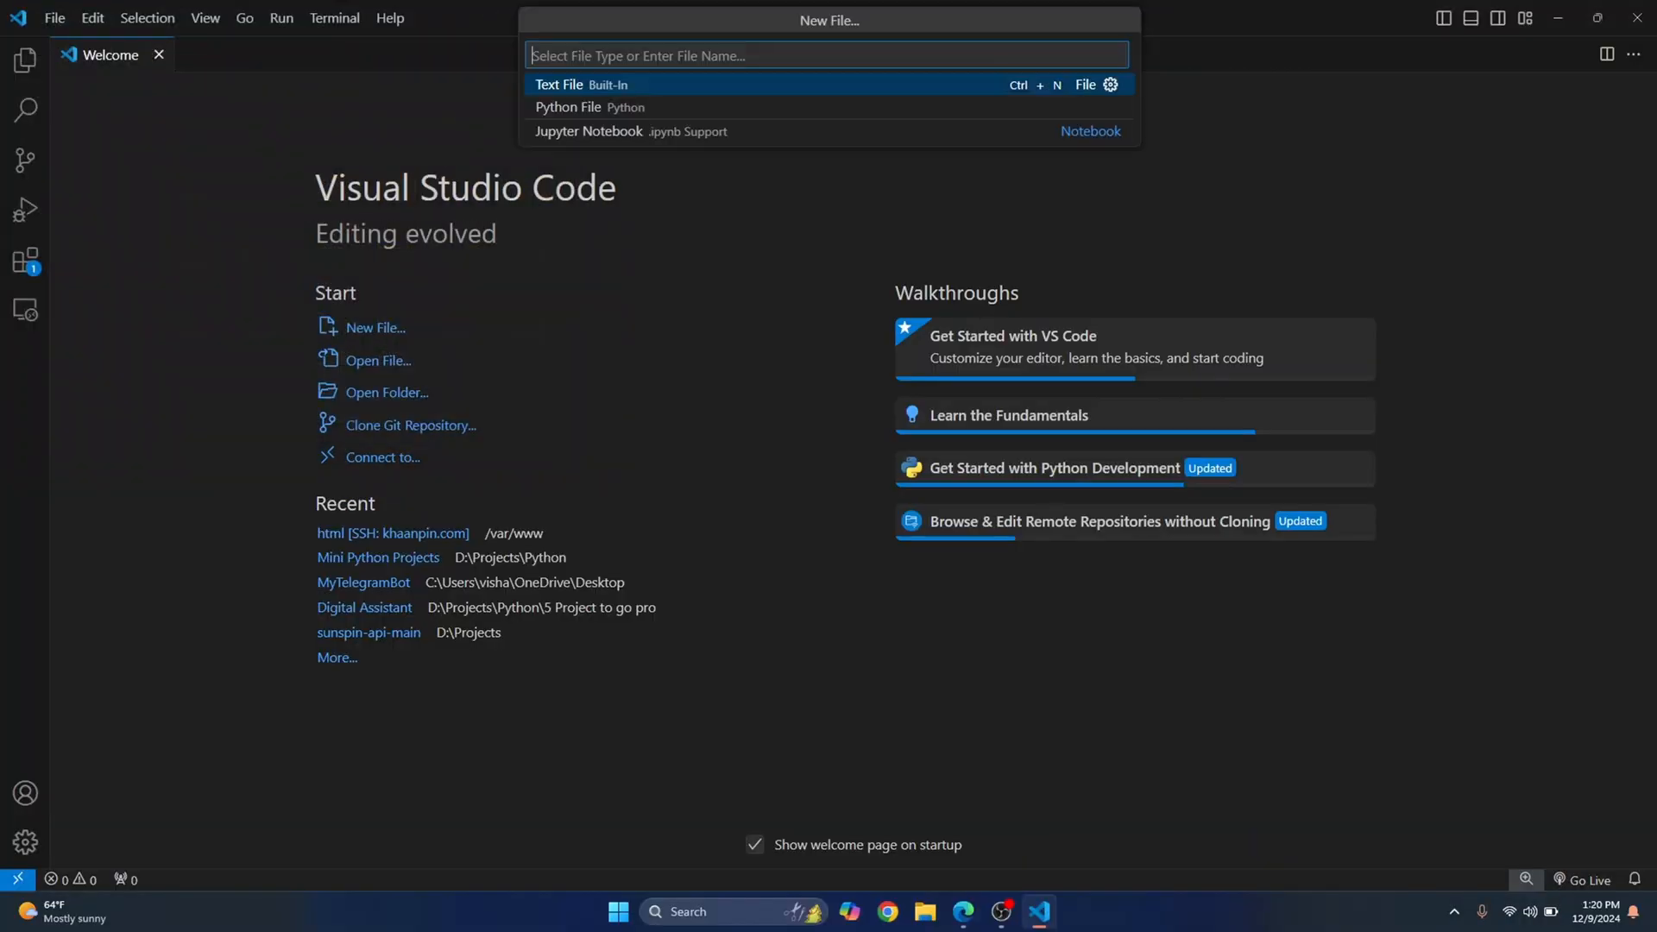
pyautogui.click(581, 85)
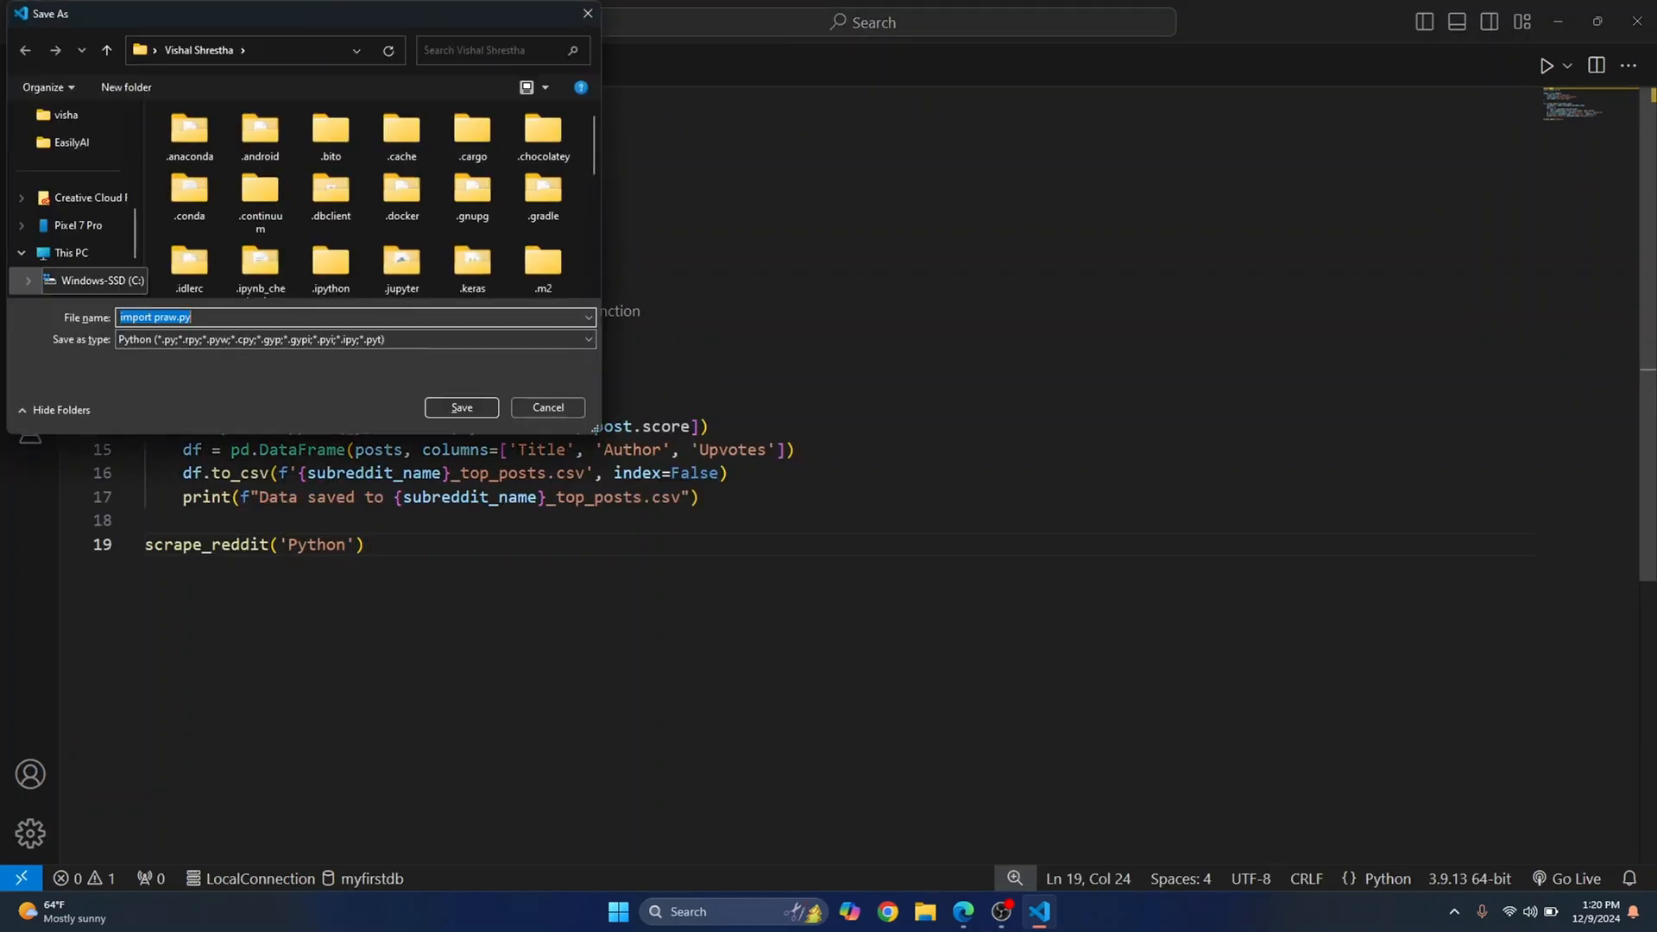
# Save the scraper script to the Desktop as redditbot
pyautogui.click(72, 231)
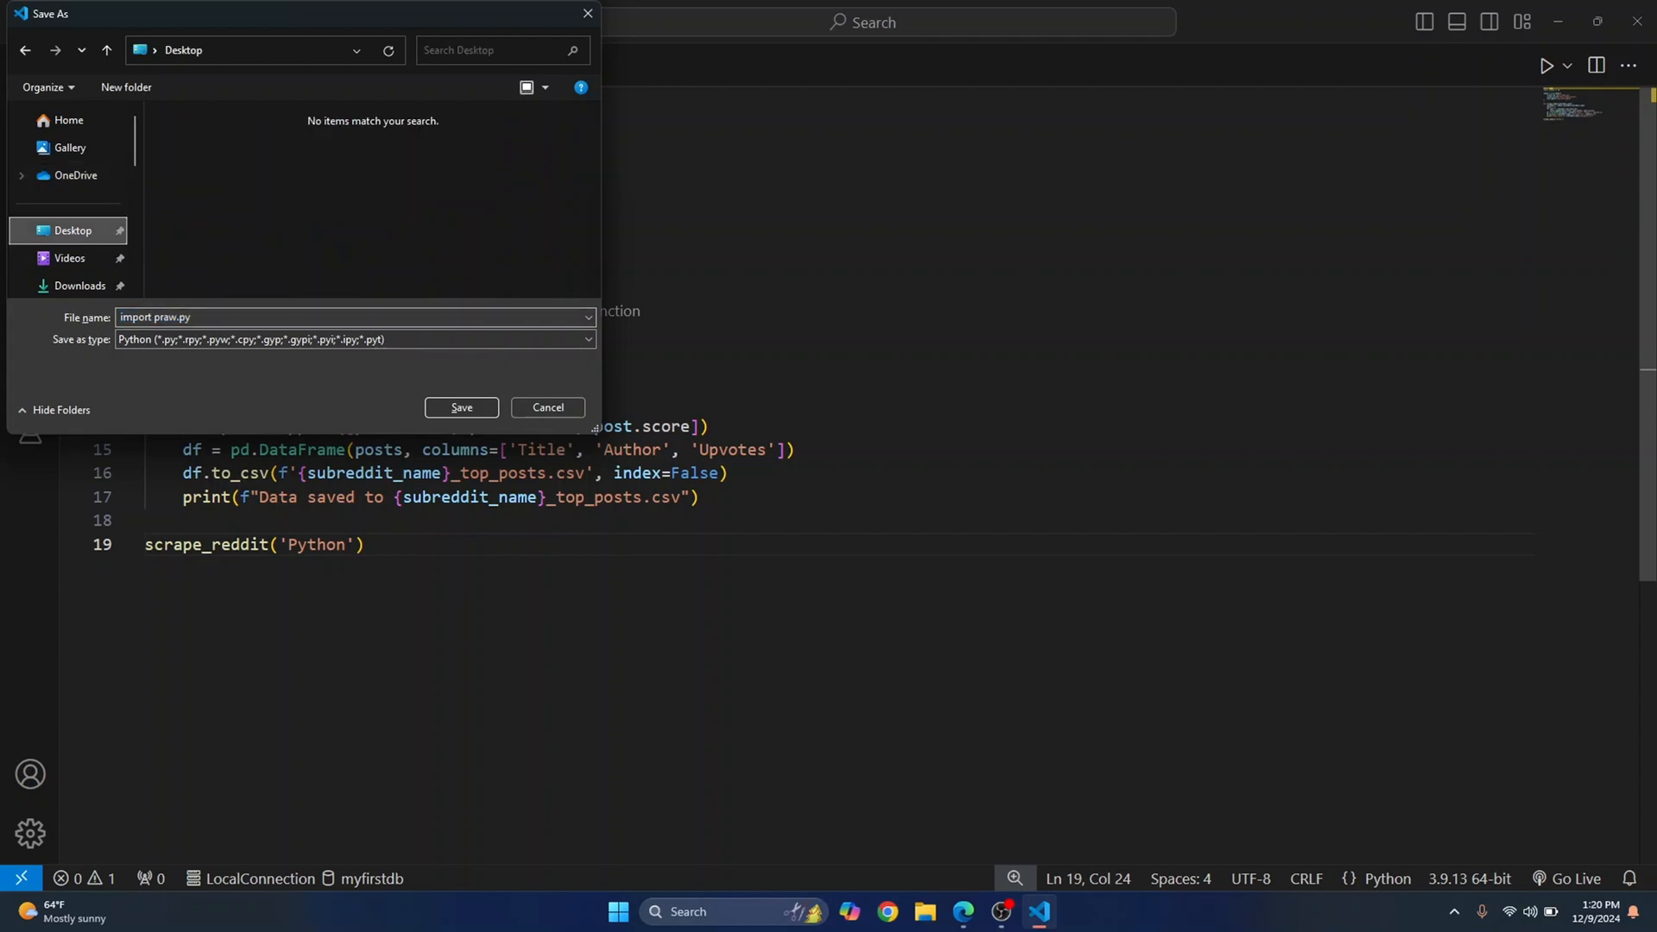
pyautogui.write('redditbo')
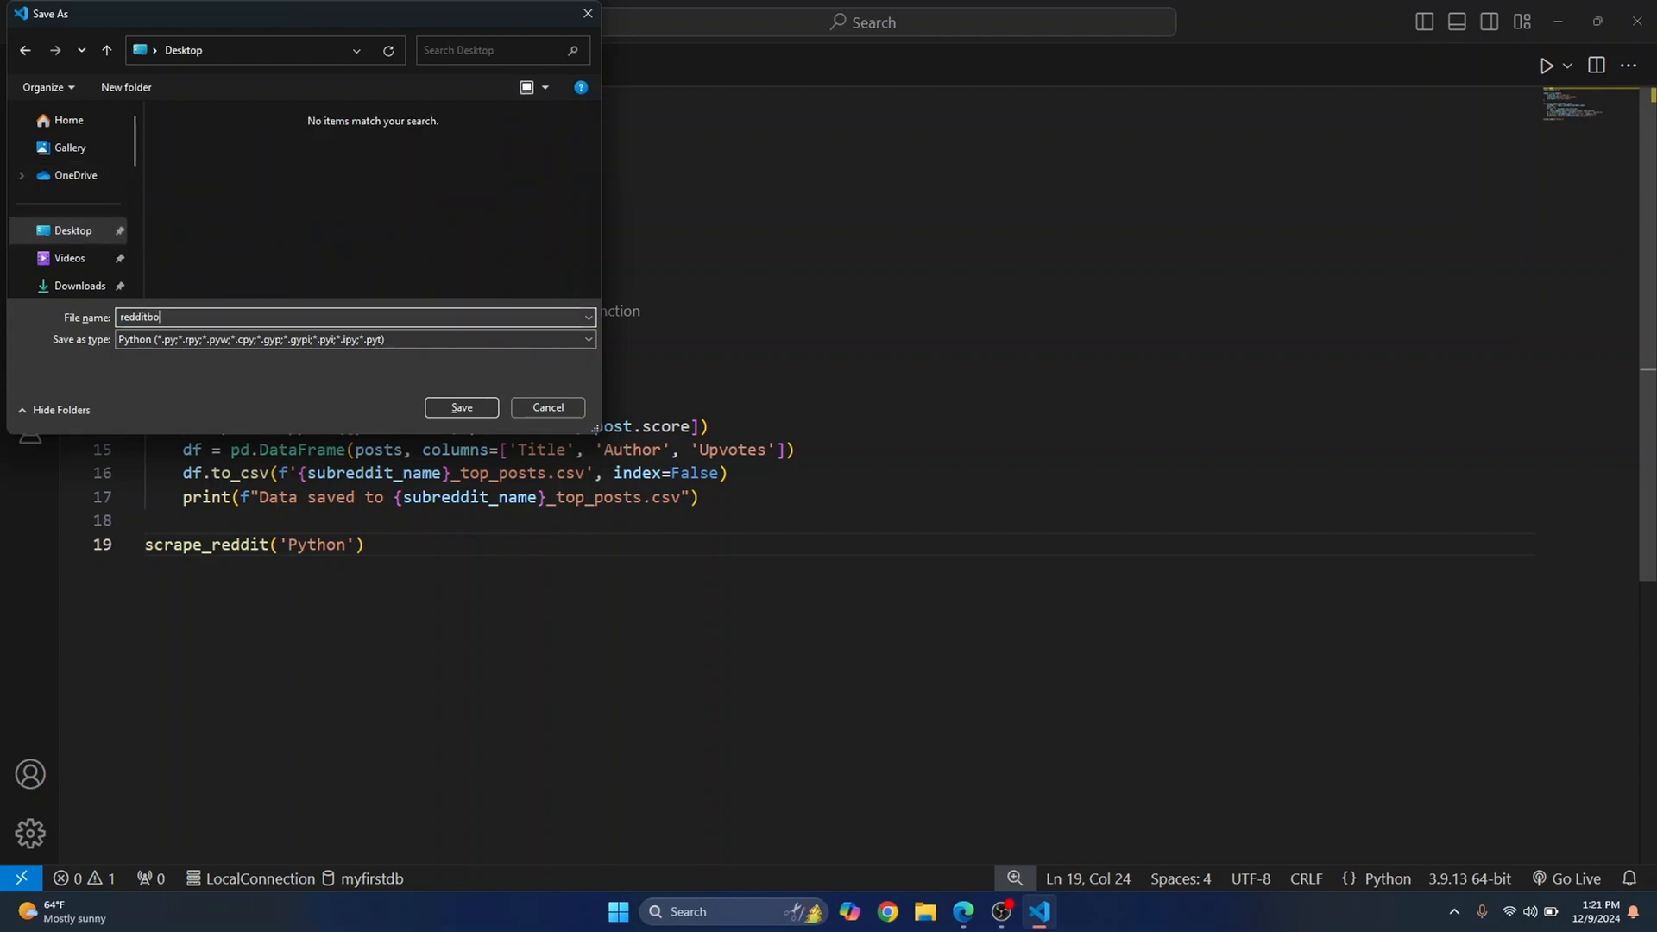
pyautogui.click(461, 409)
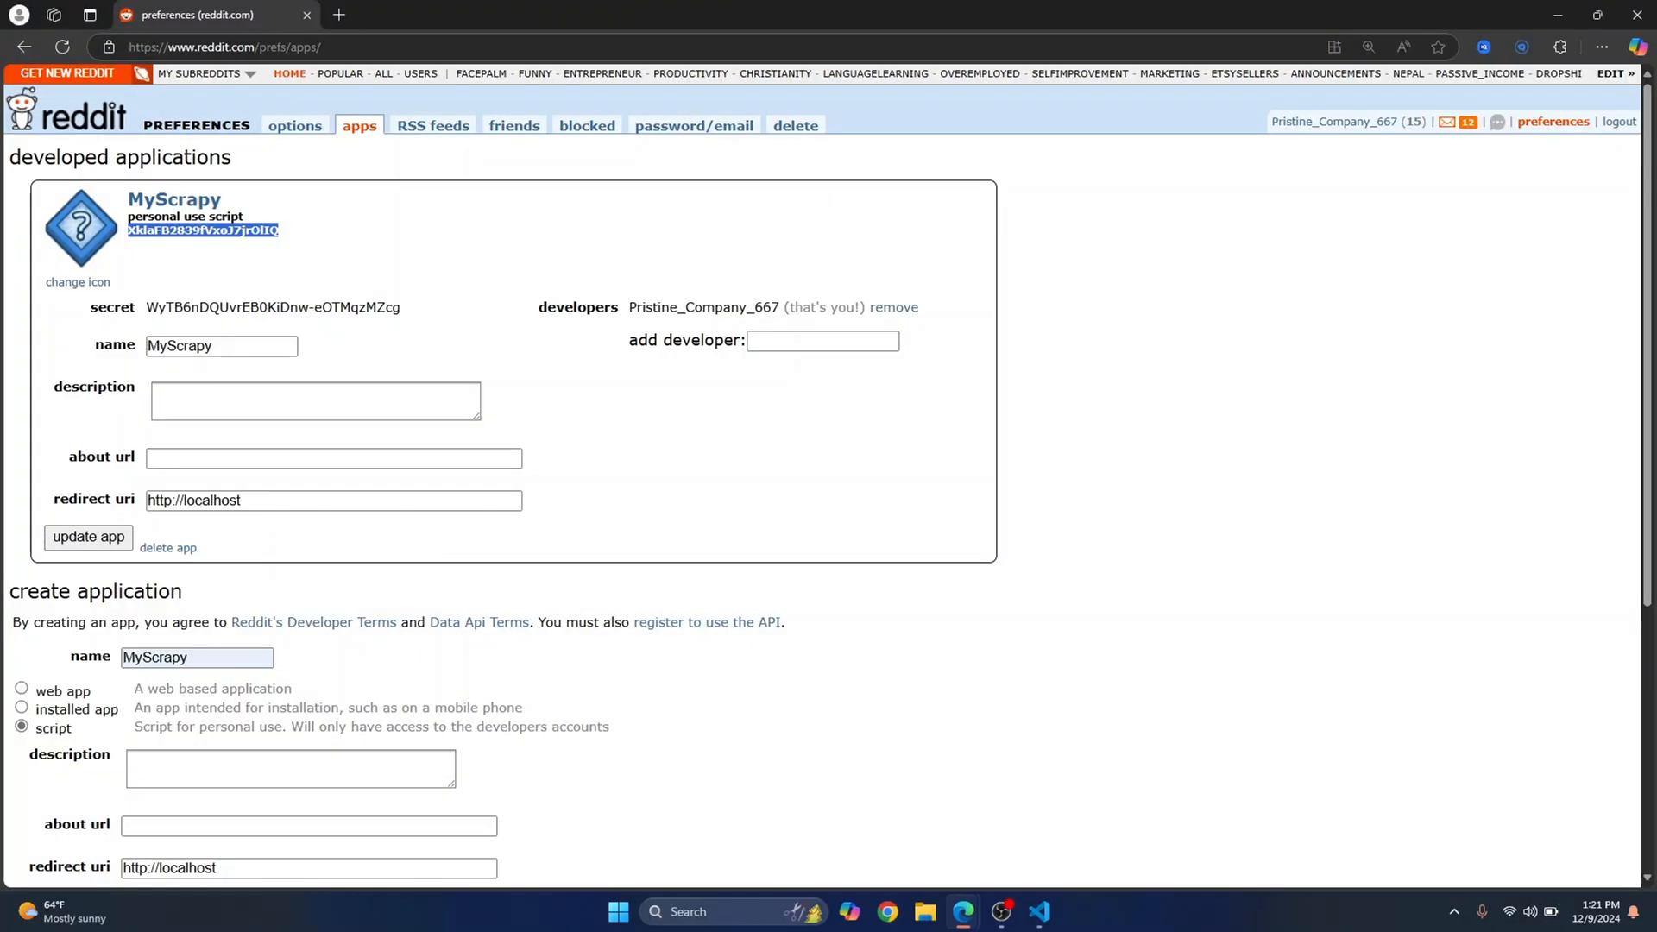
# Copy MyScrapy's client ID and secret string into the script
pyautogui.doubleClick(227, 306)
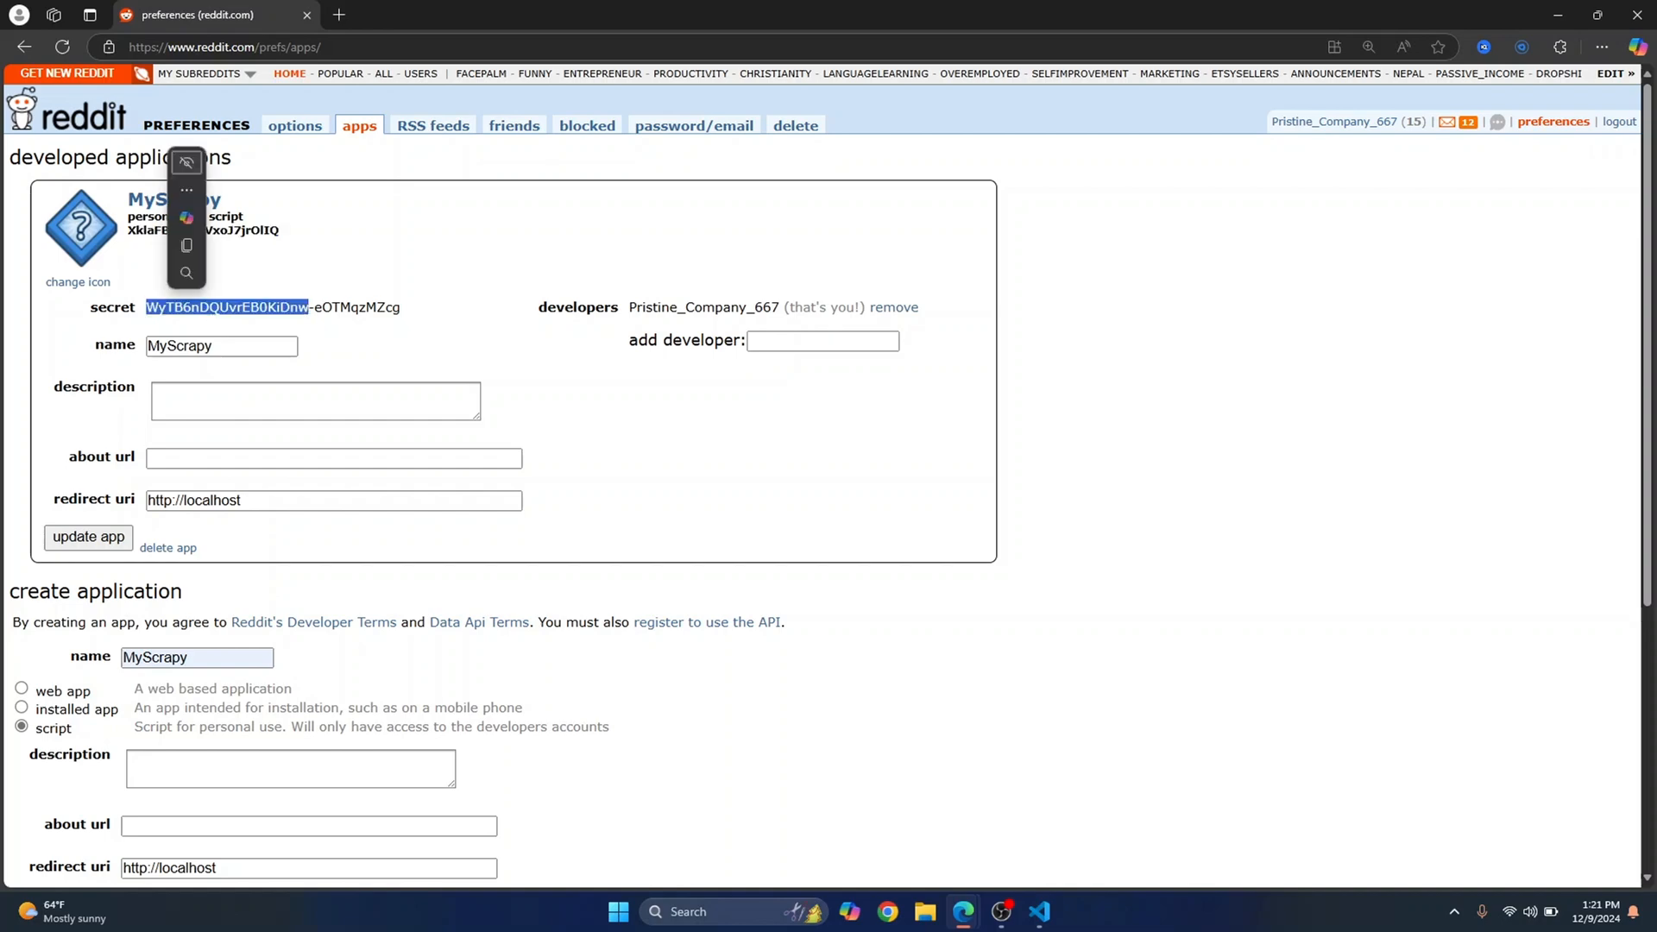
pyautogui.click(1037, 911)
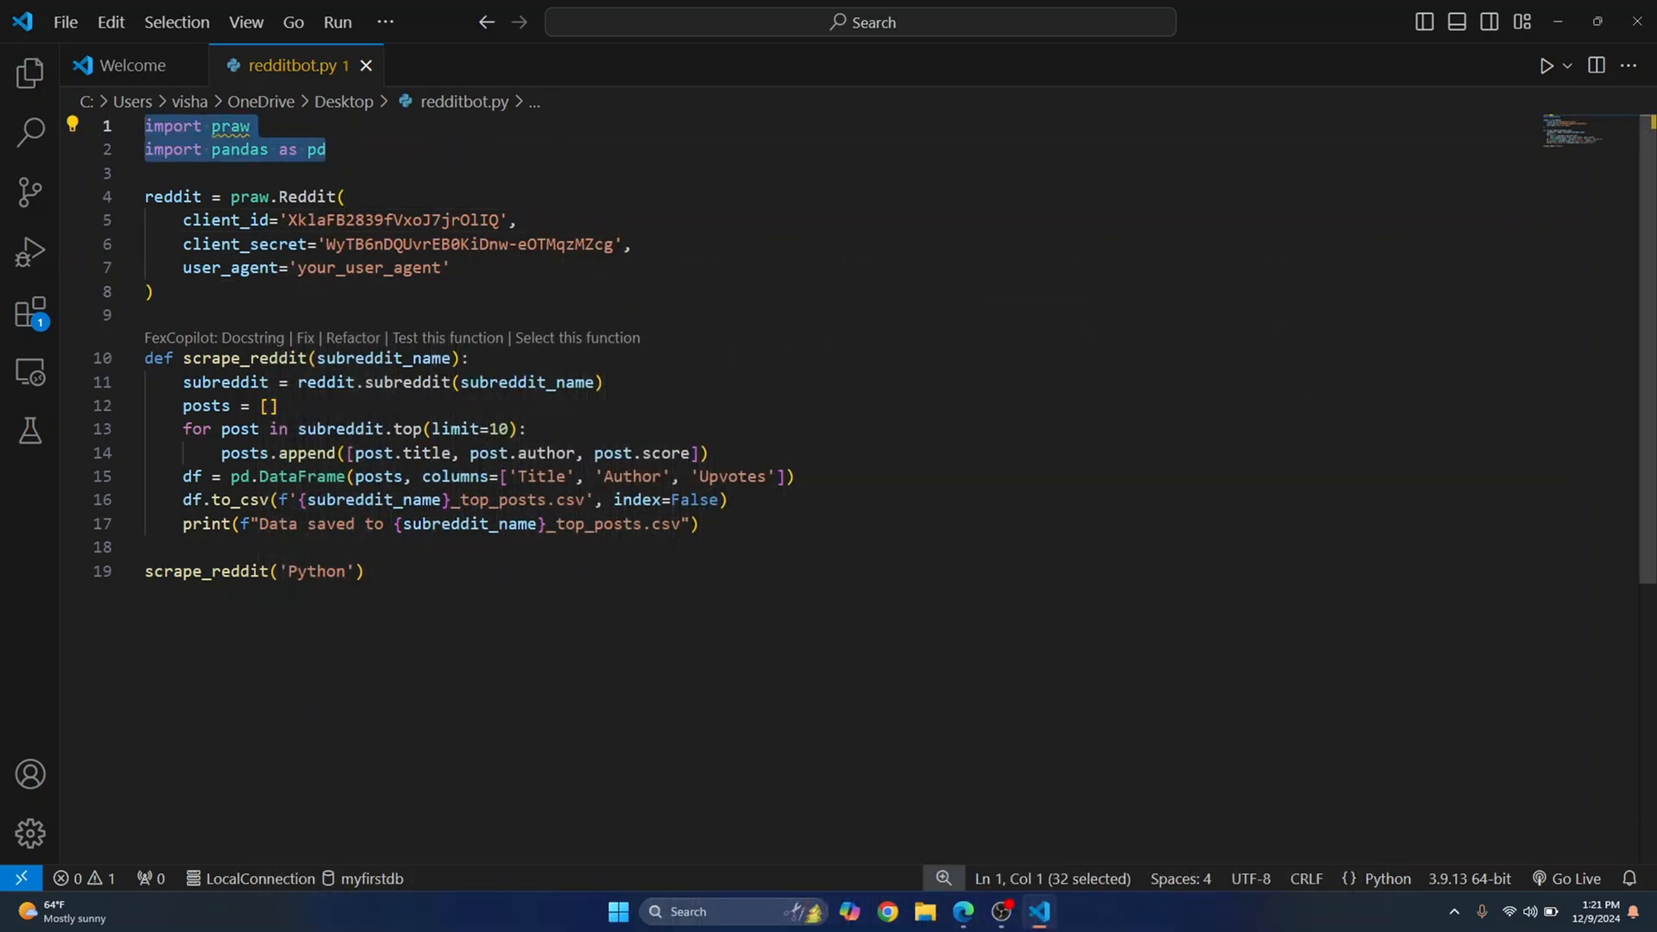
# Open a new terminal and pip install praw, then pandas
pyautogui.click(385, 20)
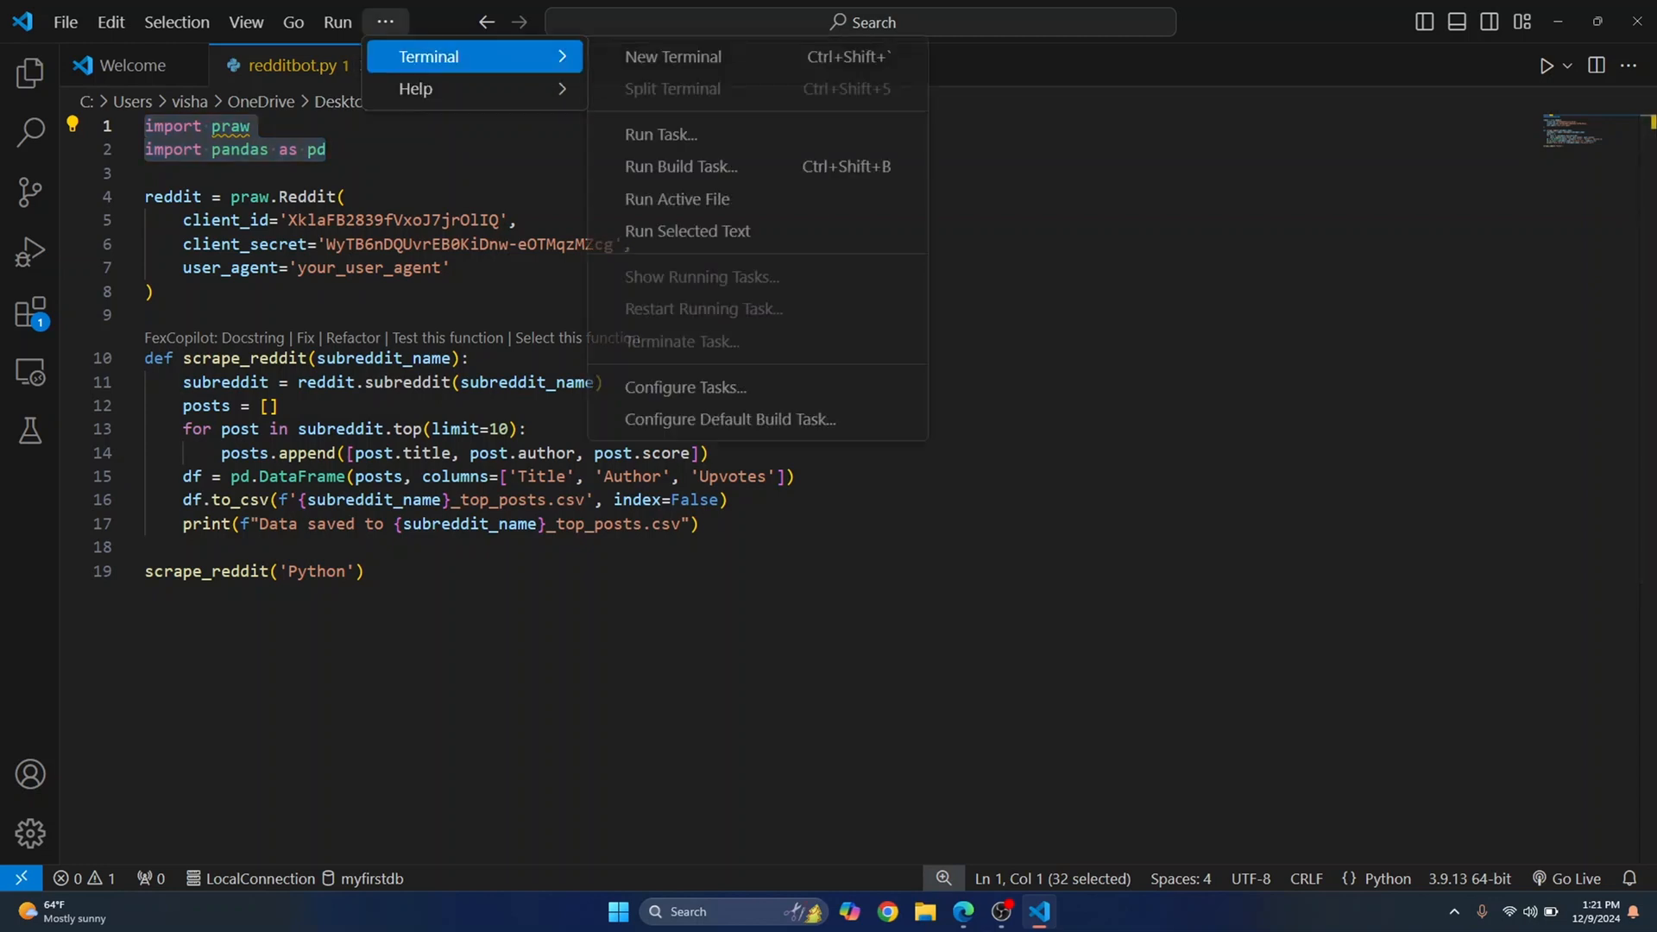
pyautogui.click(673, 56)
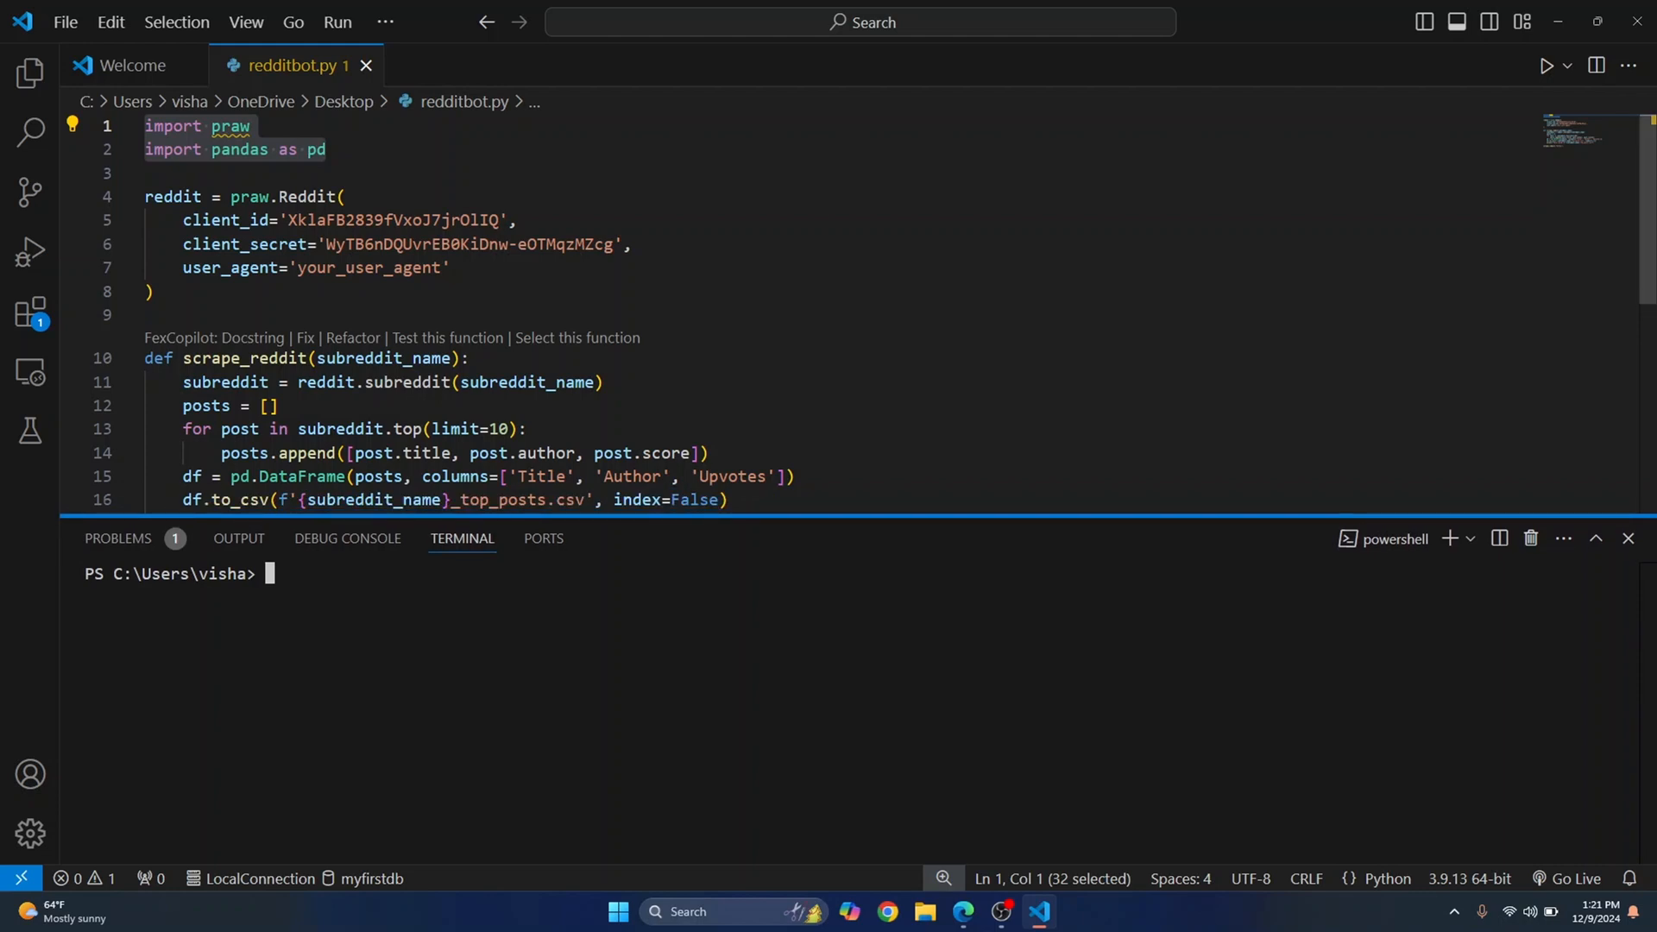
pyautogui.write('pytho')
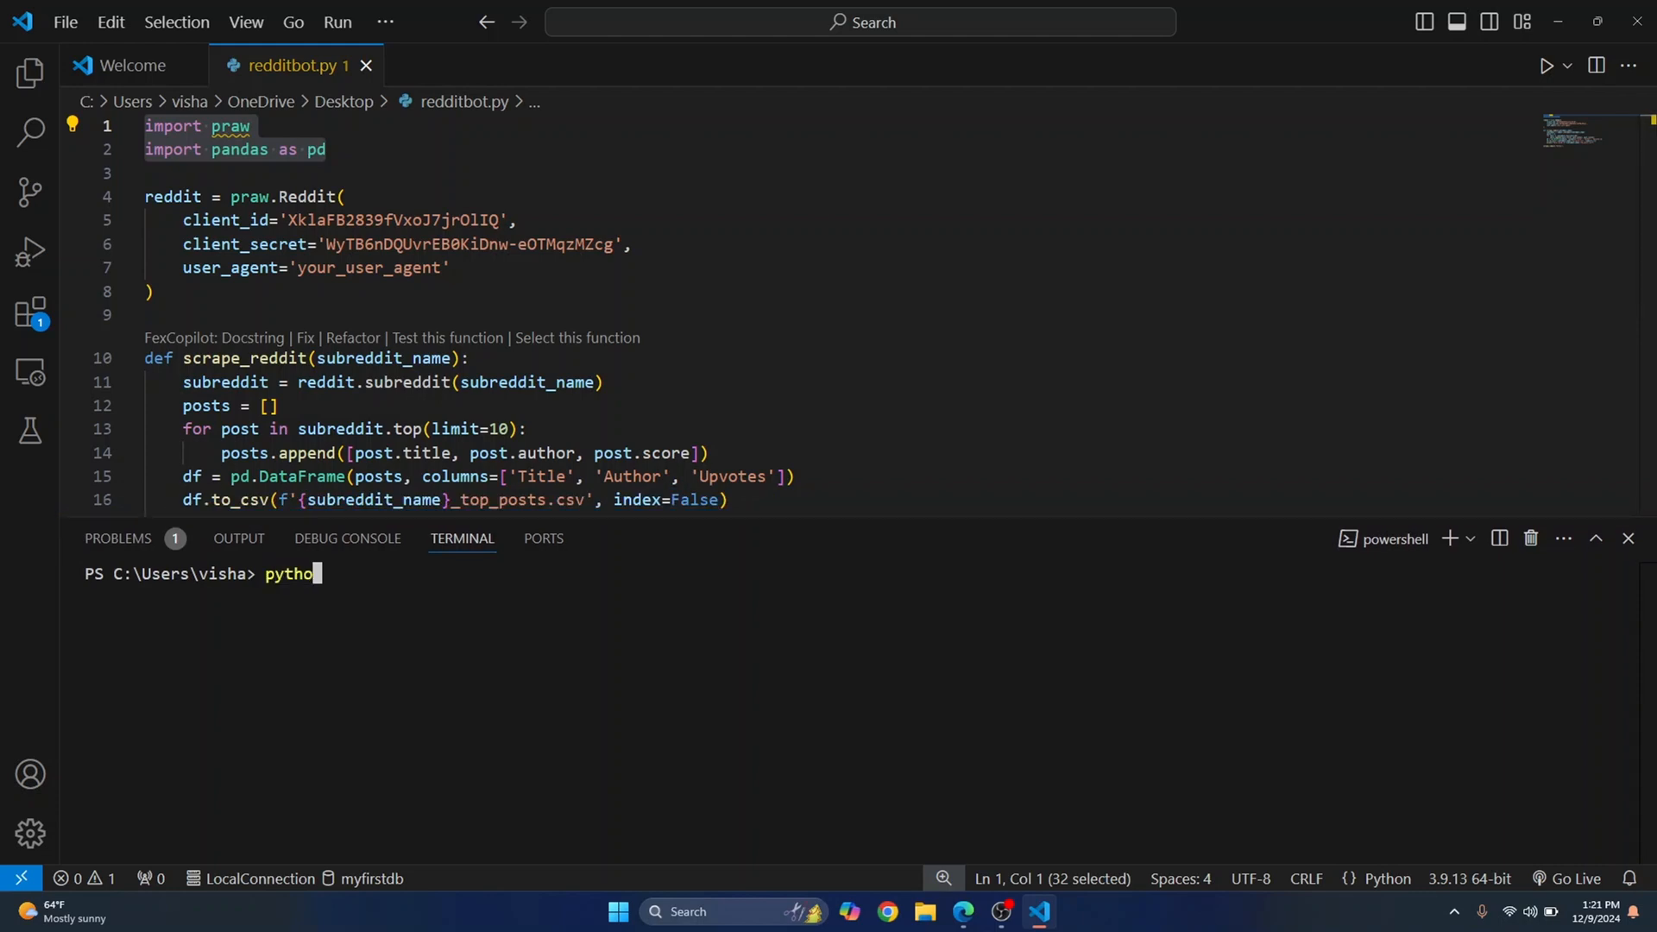
pyautogui.write('n -m pip install praw')
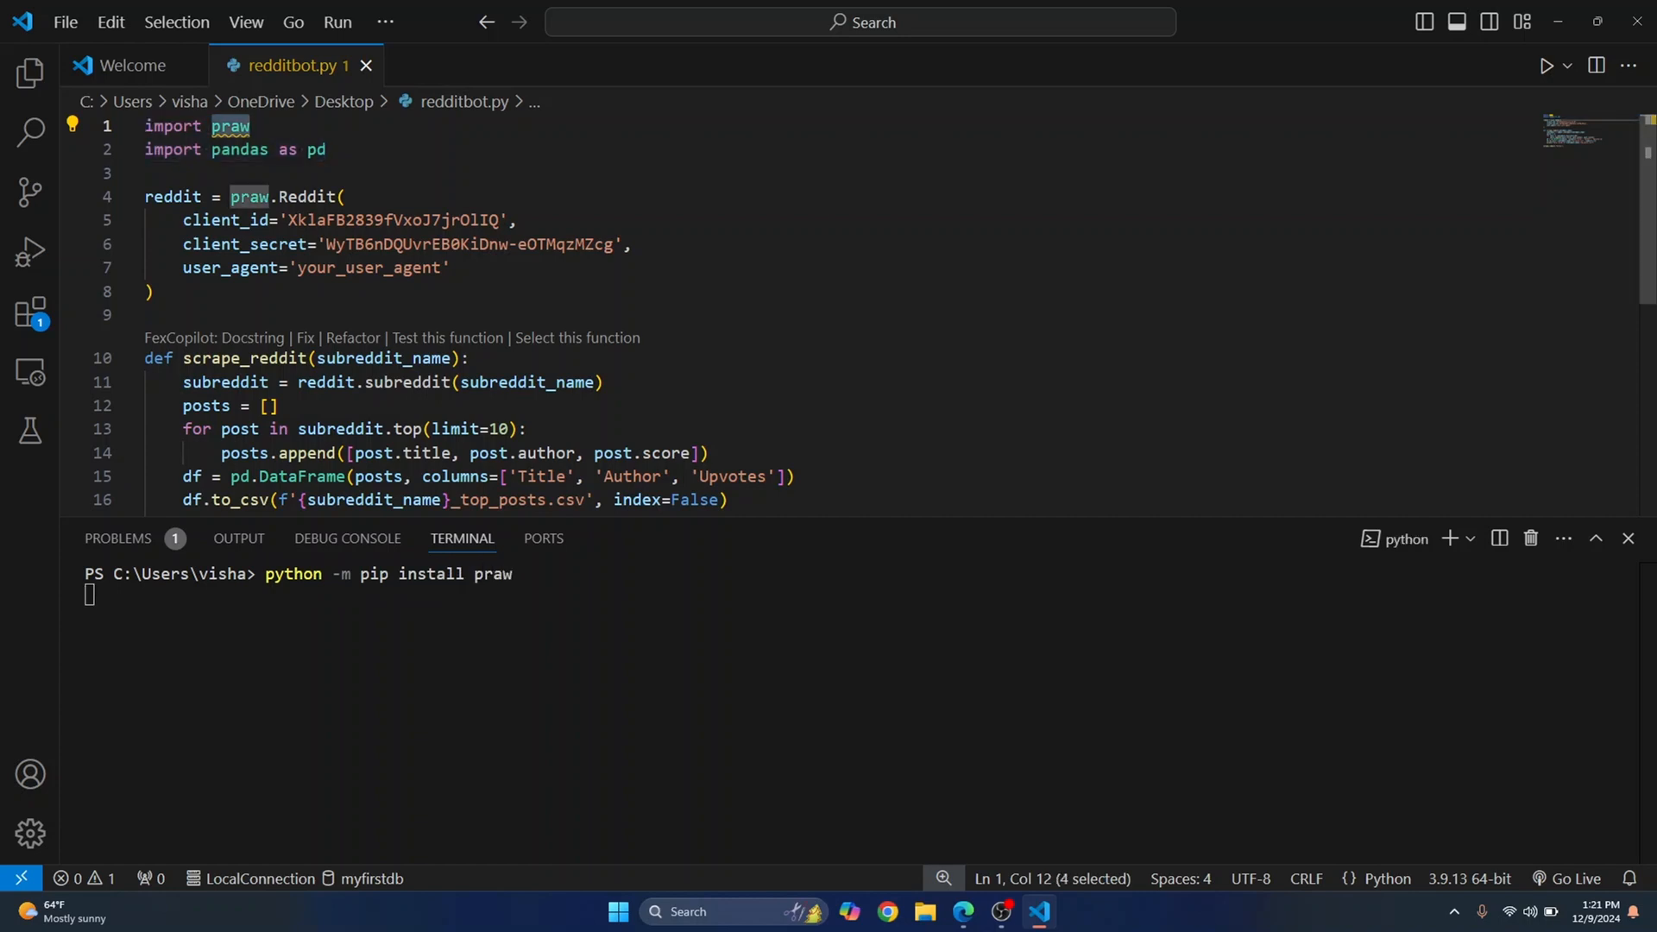
pyautogui.press('Return')
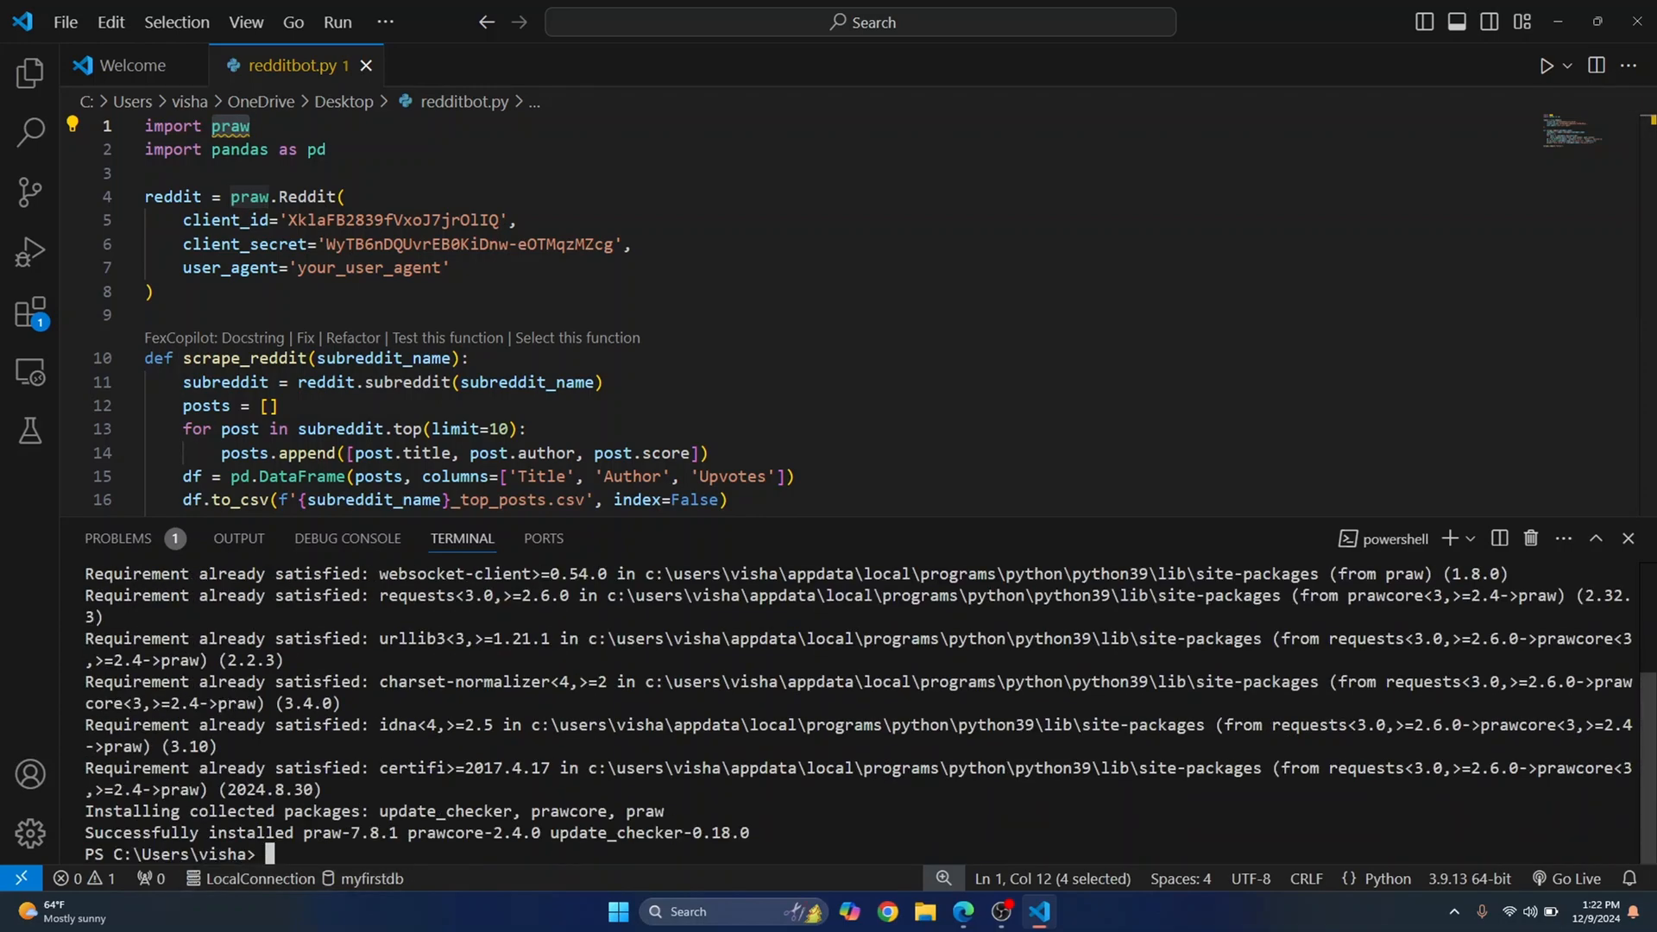
pyautogui.write('python -m pip install pa')
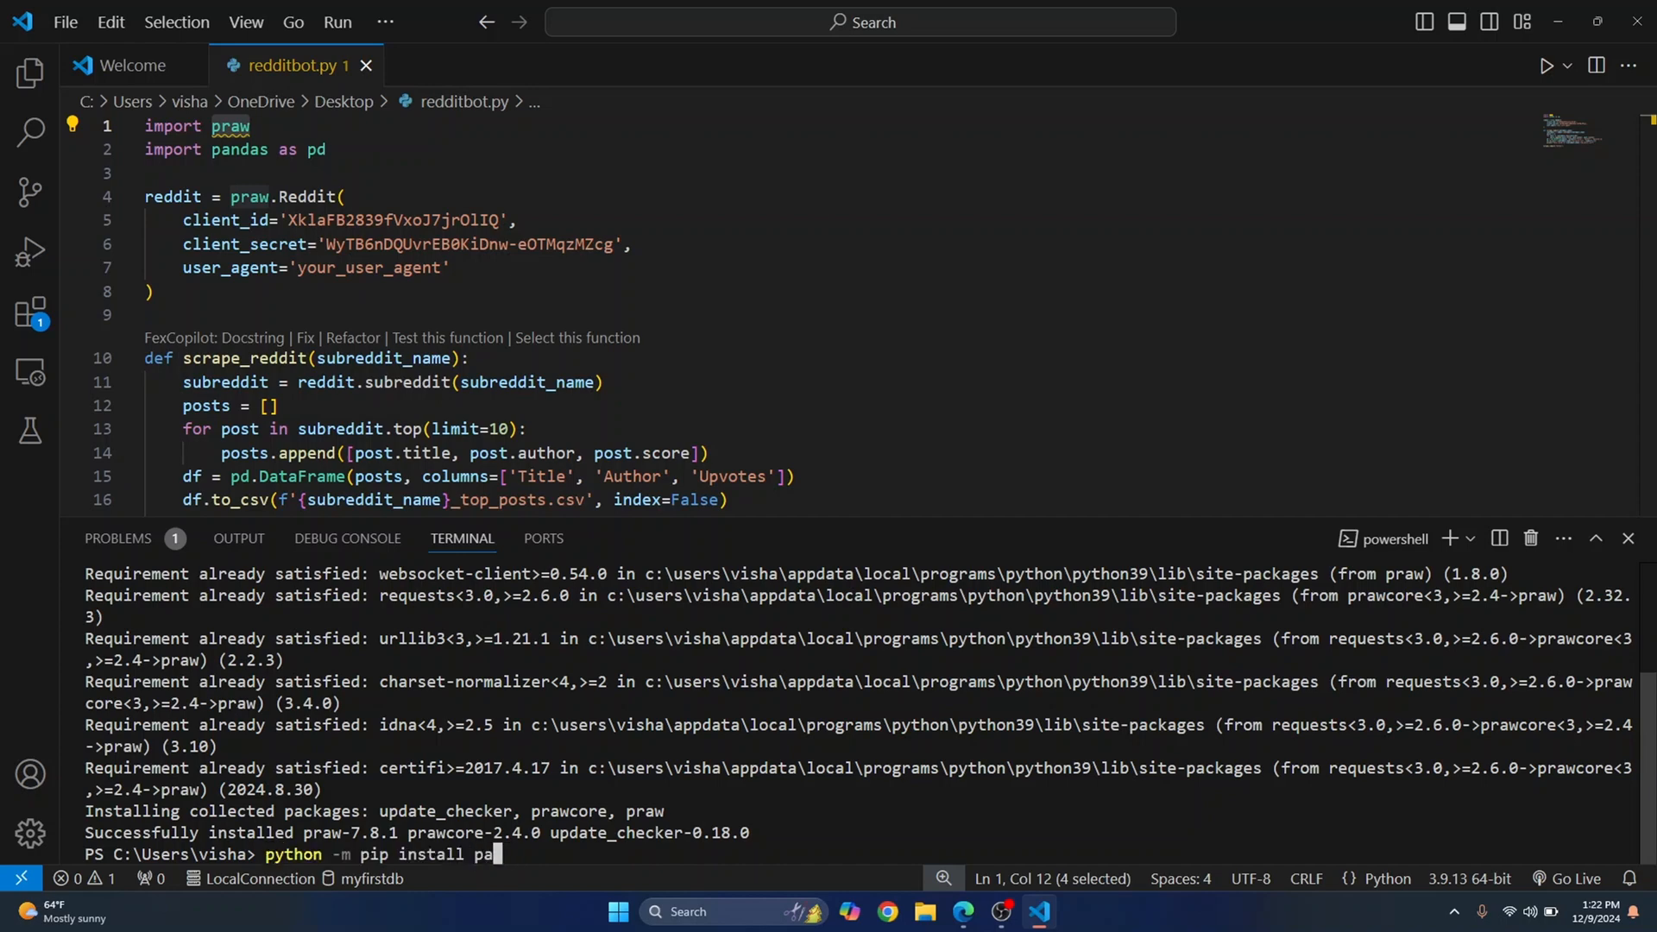
pyautogui.press('Return')
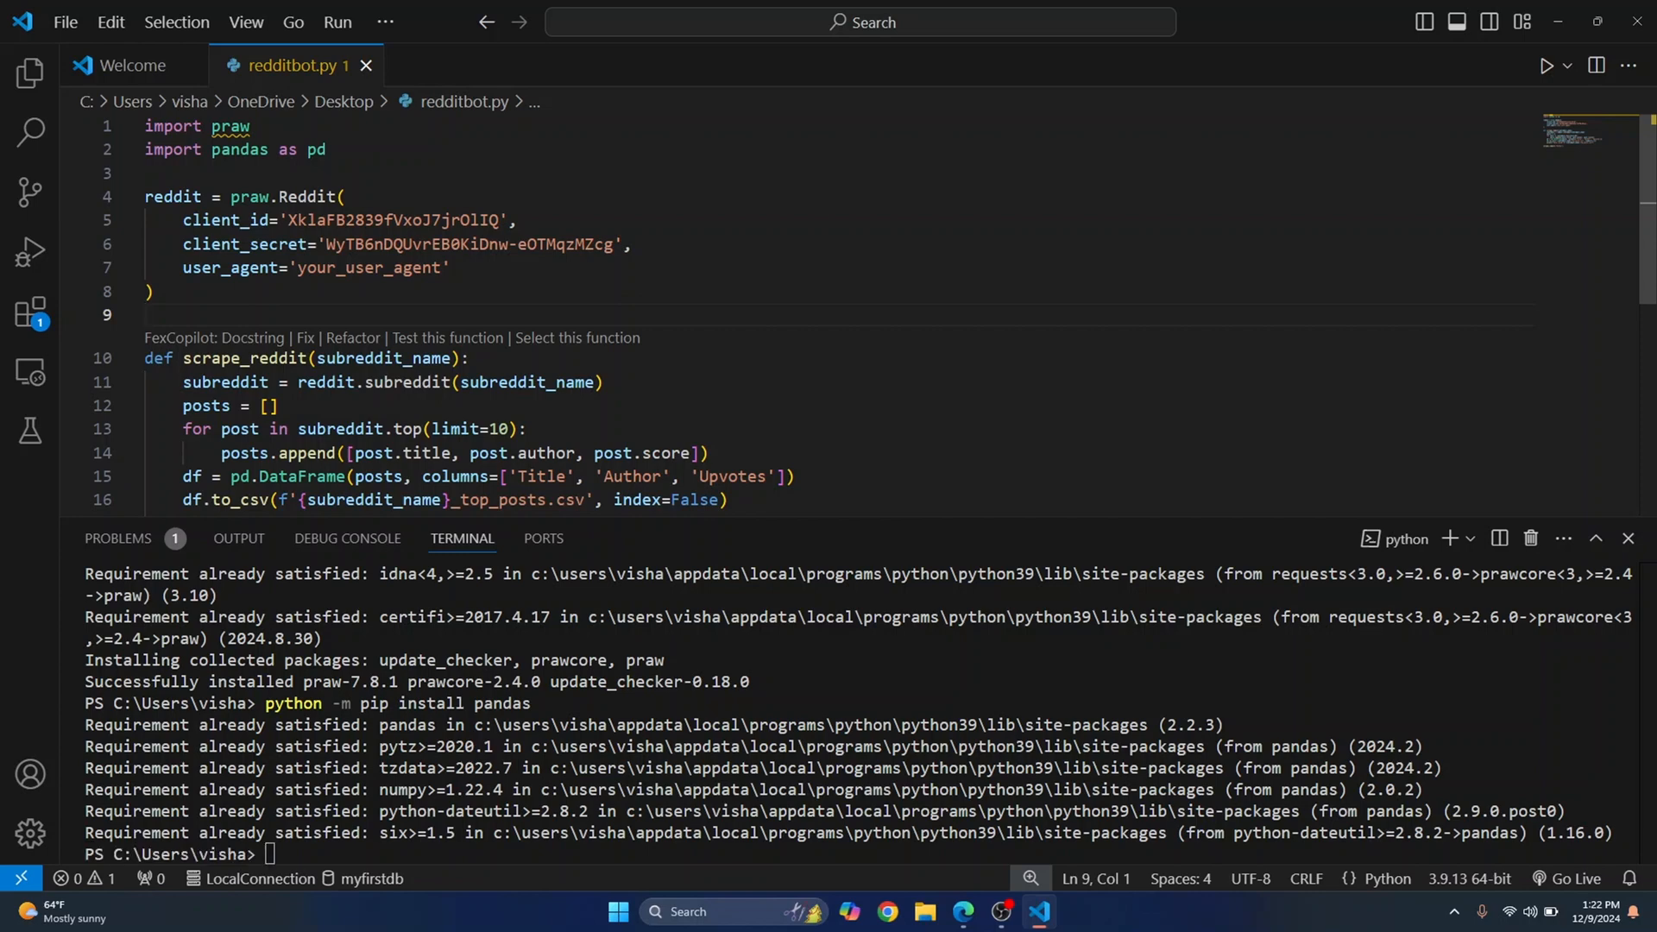
# Change the placeholder user agent on line 7 to my_bot_v1_pristine123
pyautogui.doubleClick(367, 267)
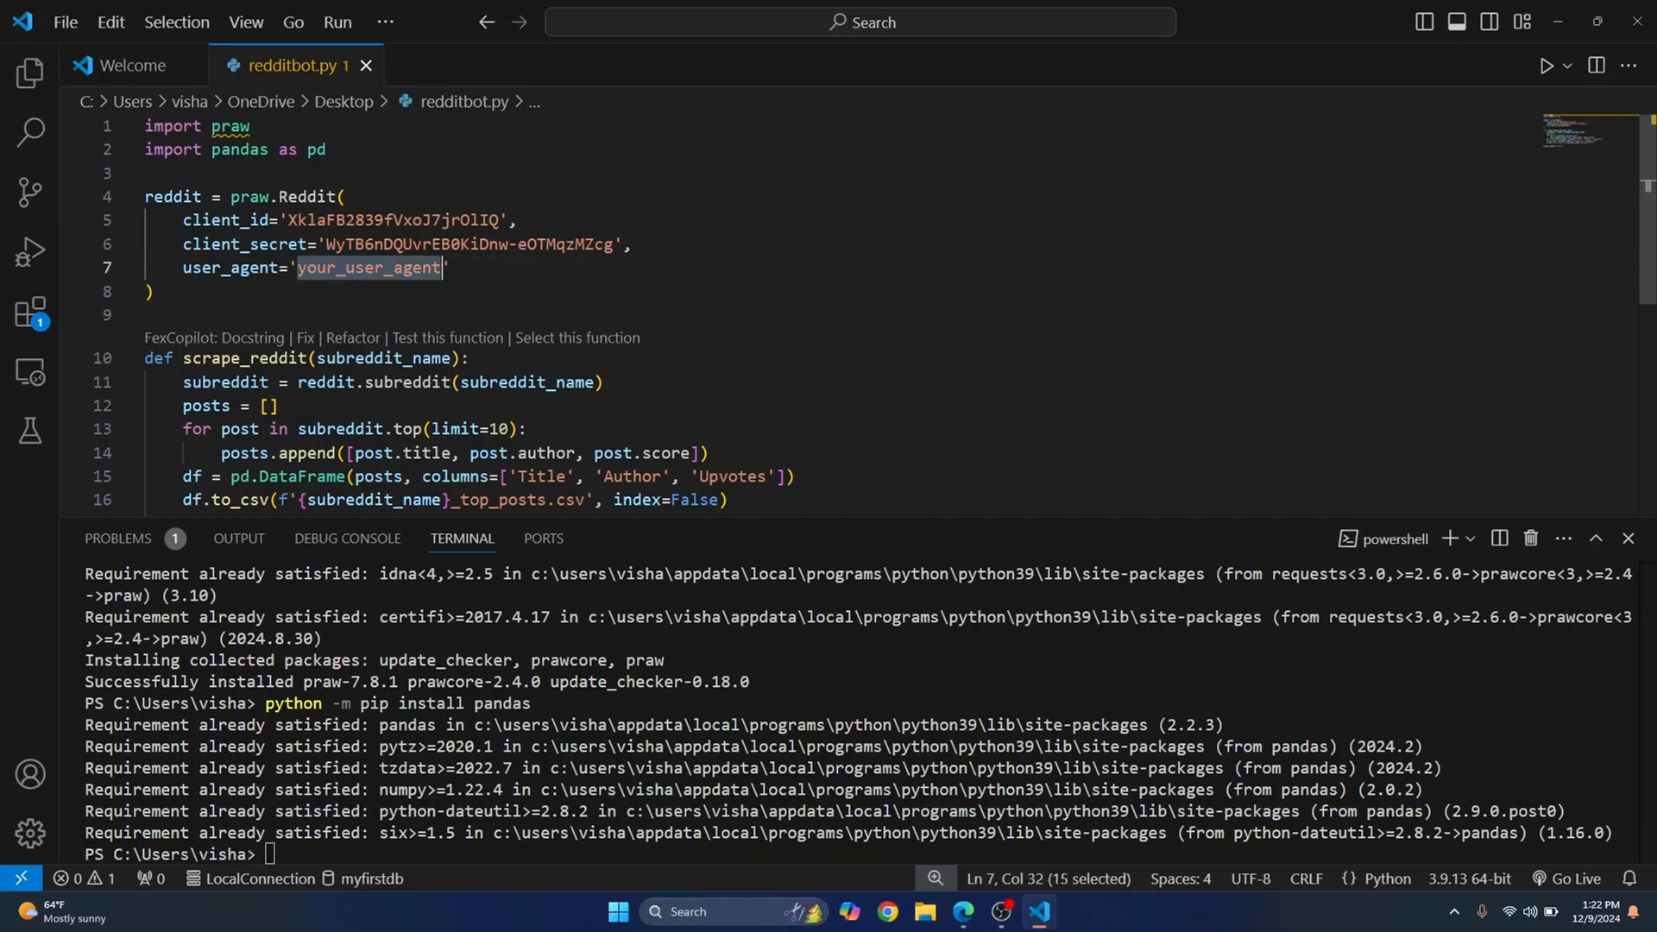
pyautogui.write('my_b')
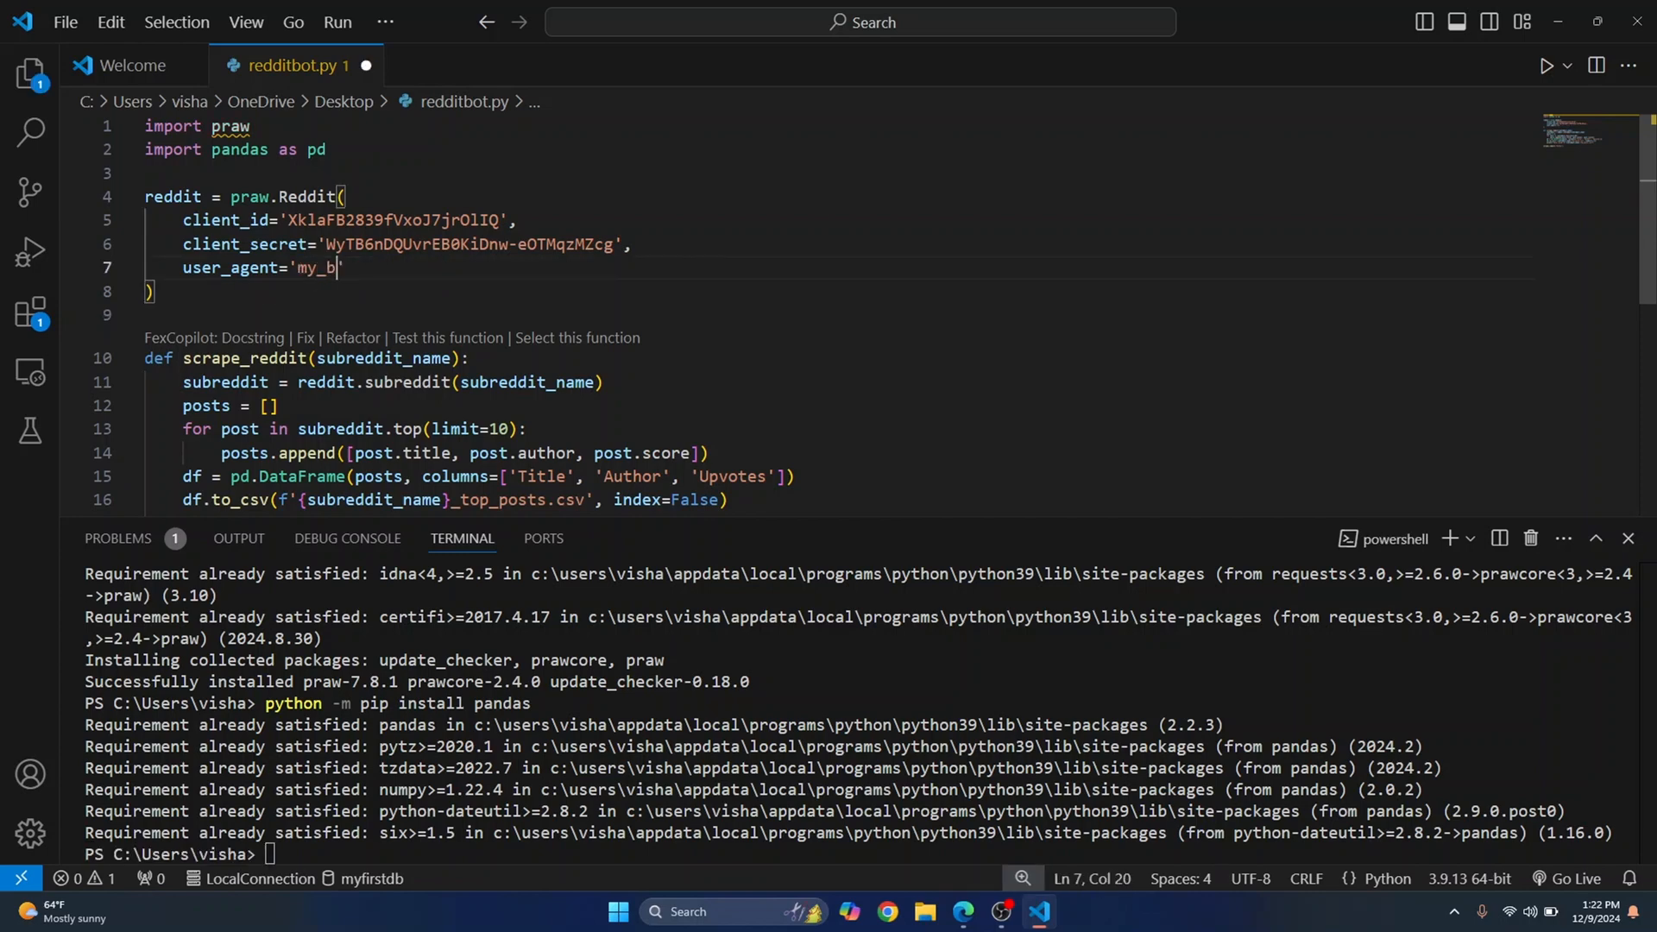
pyautogui.write('ot_v1_')
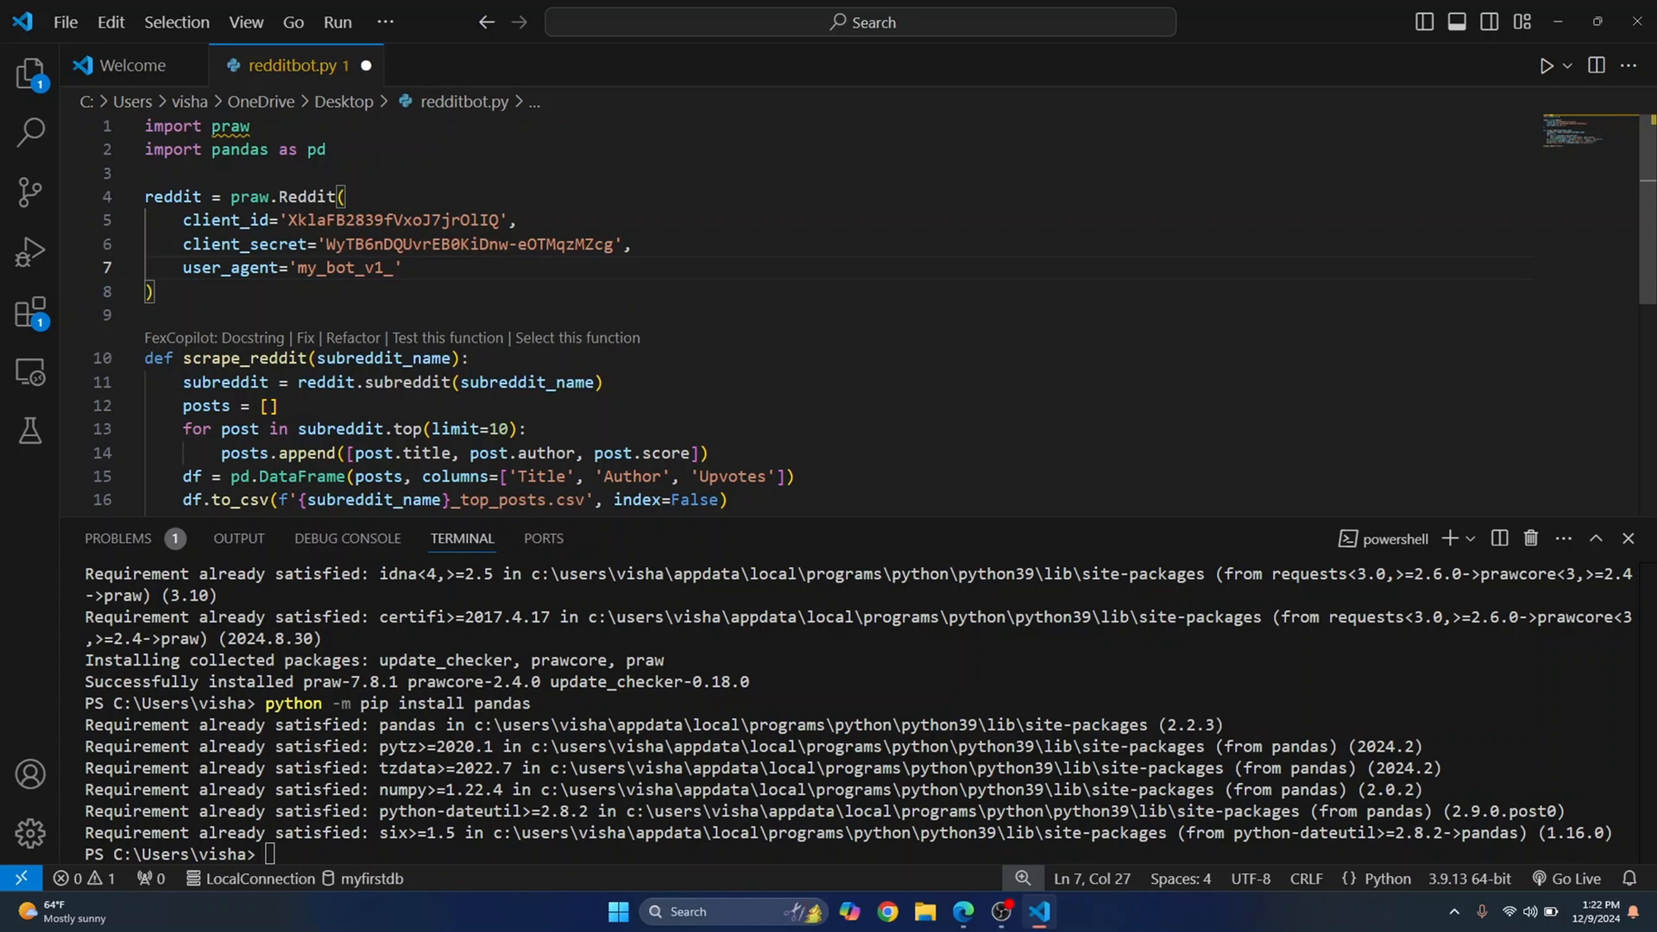
pyautogui.write('p')
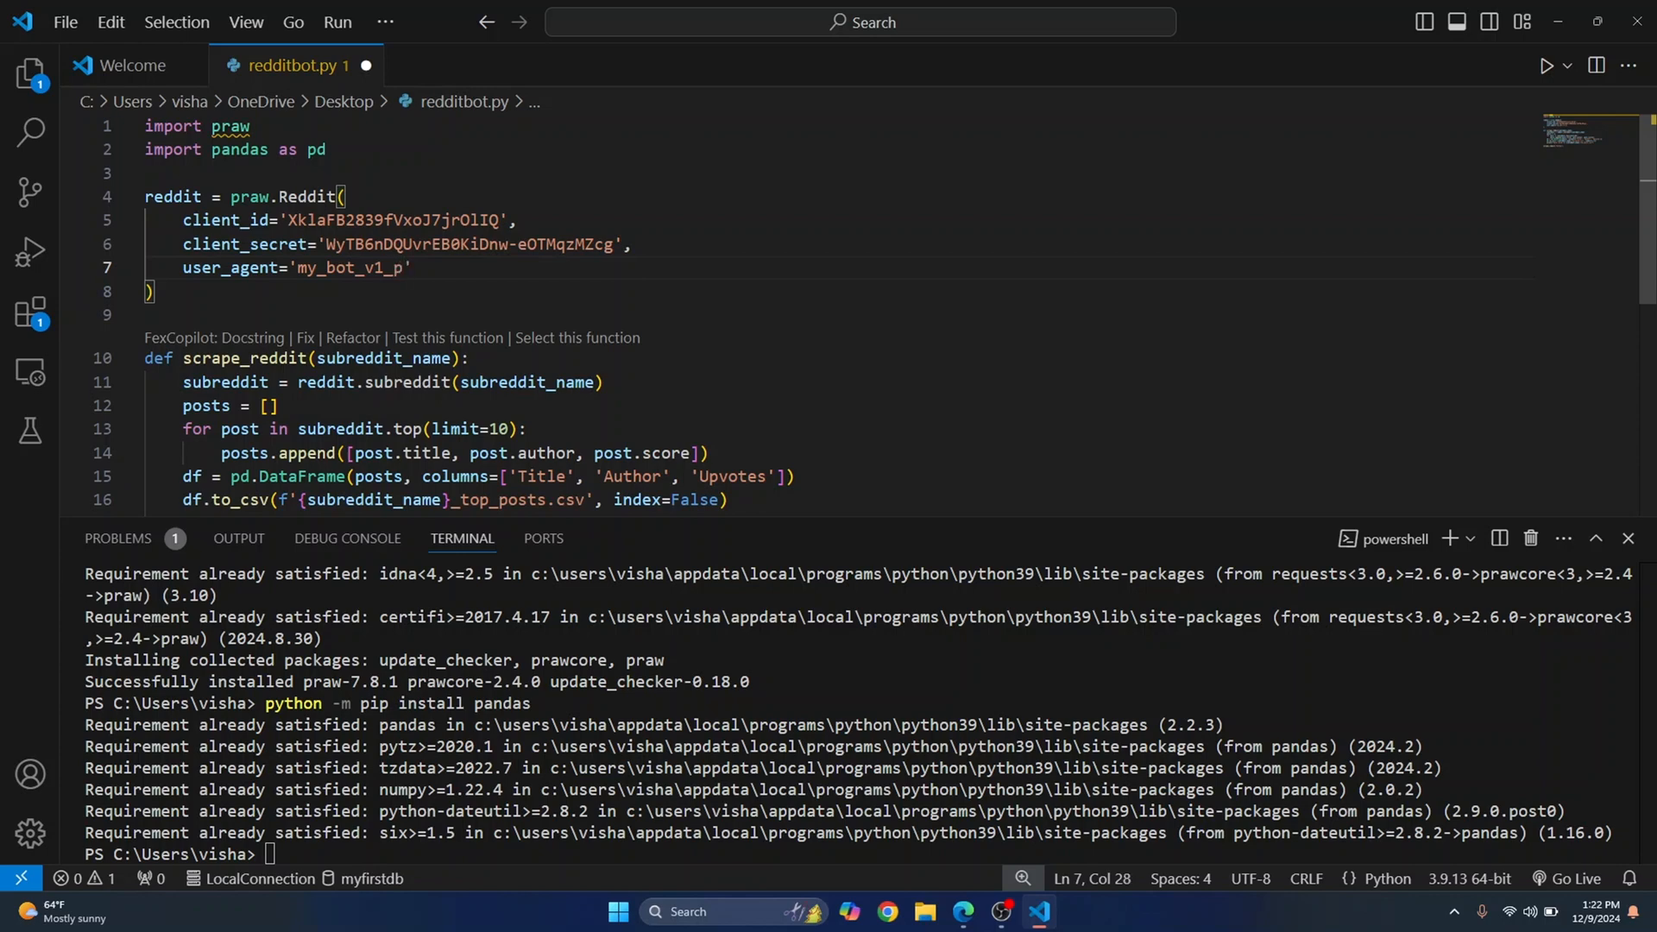
pyautogui.write('ristine')
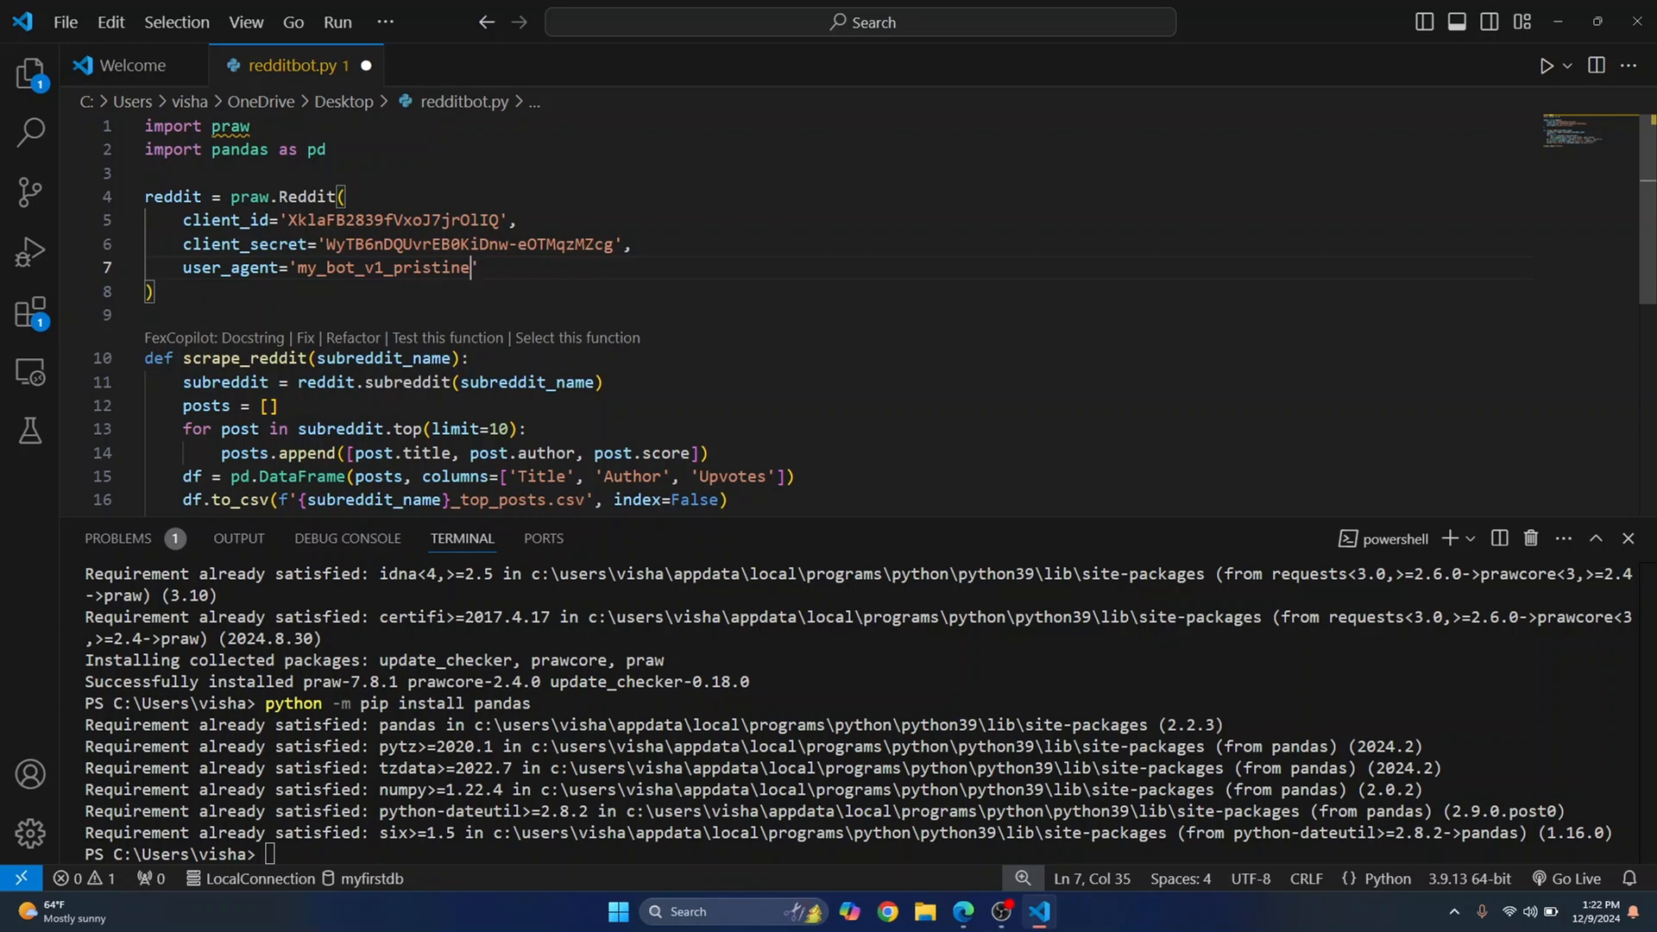
pyautogui.write('123')
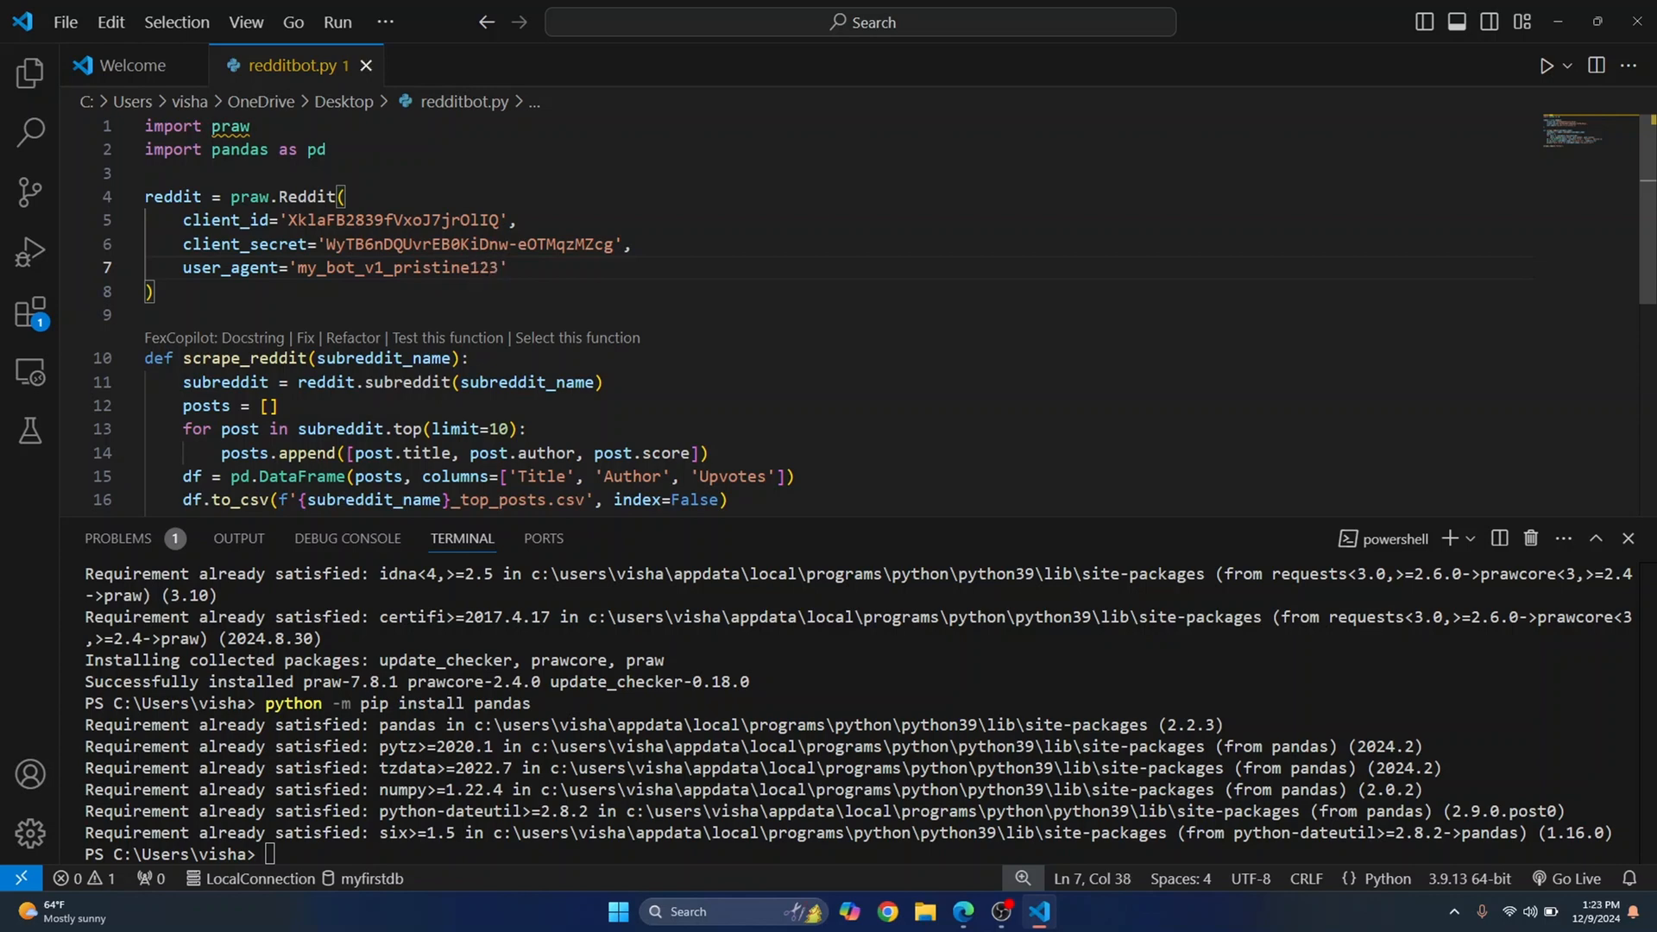
pyautogui.scroll(-3)
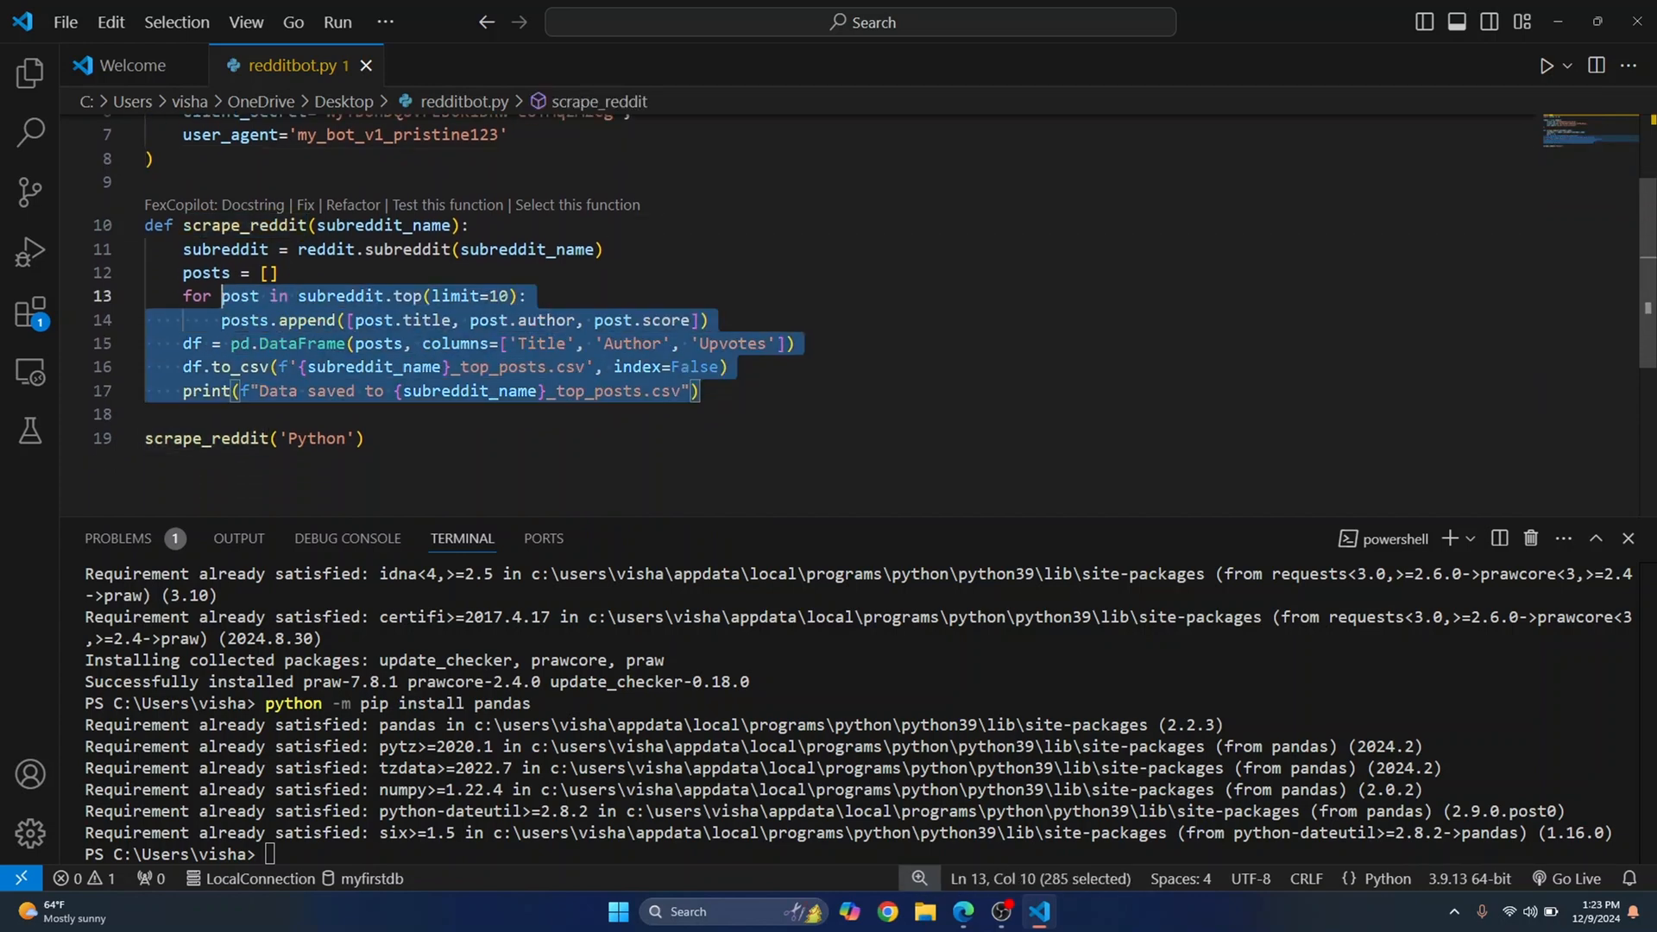
pyautogui.click(405, 296)
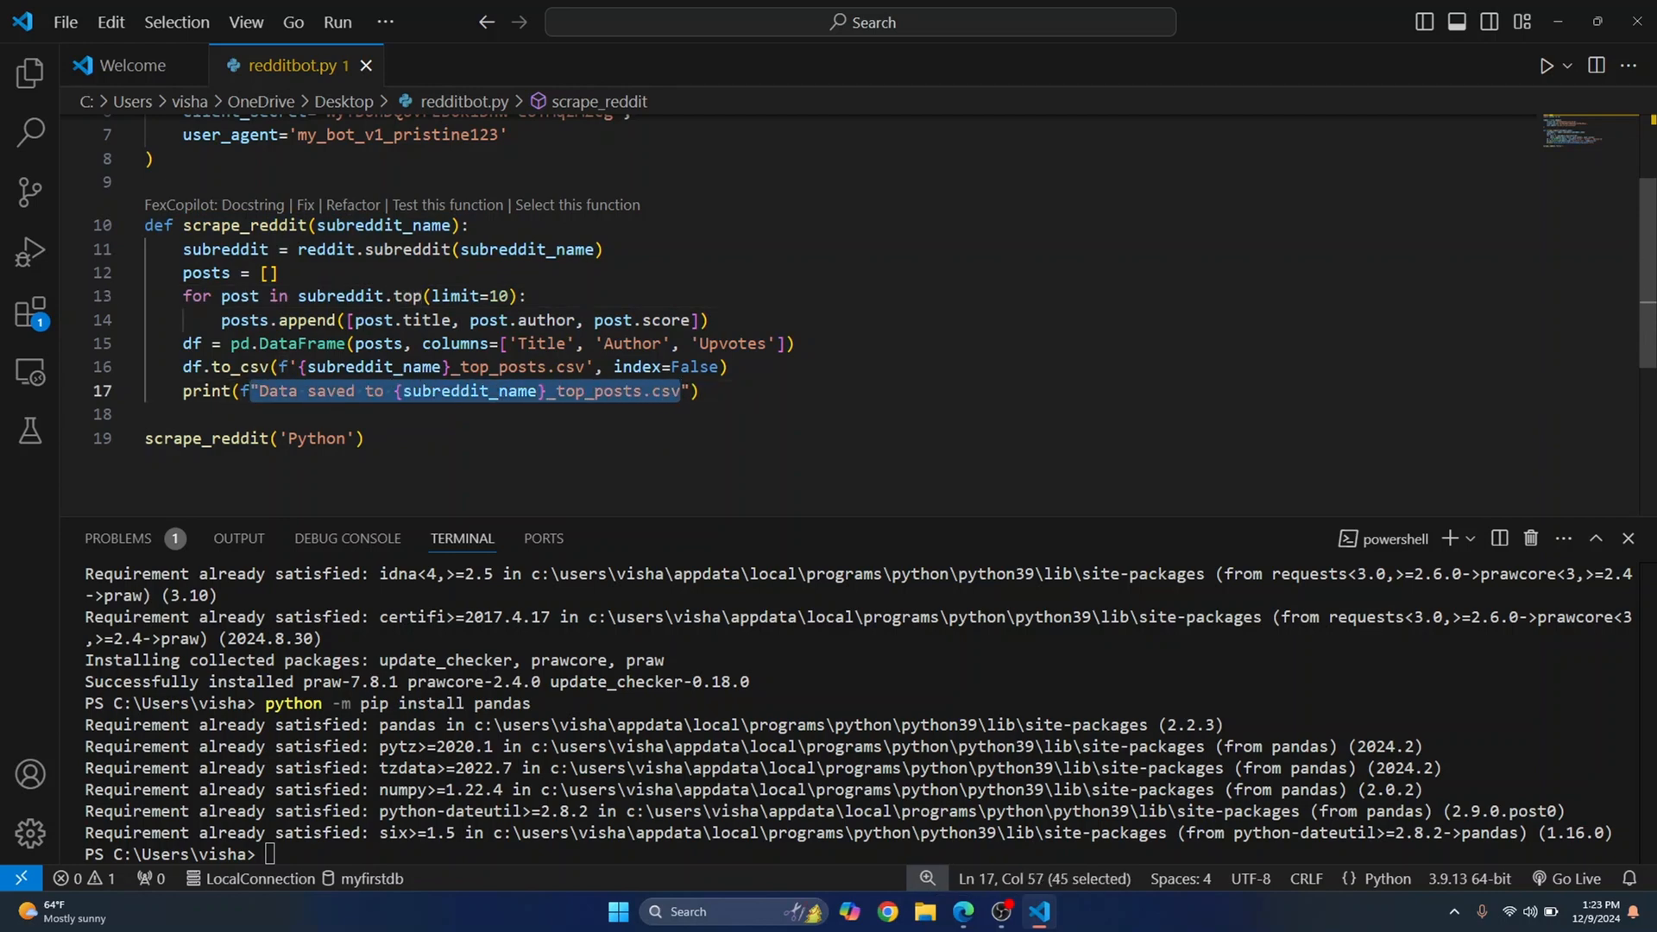
pyautogui.doubleClick(477, 391)
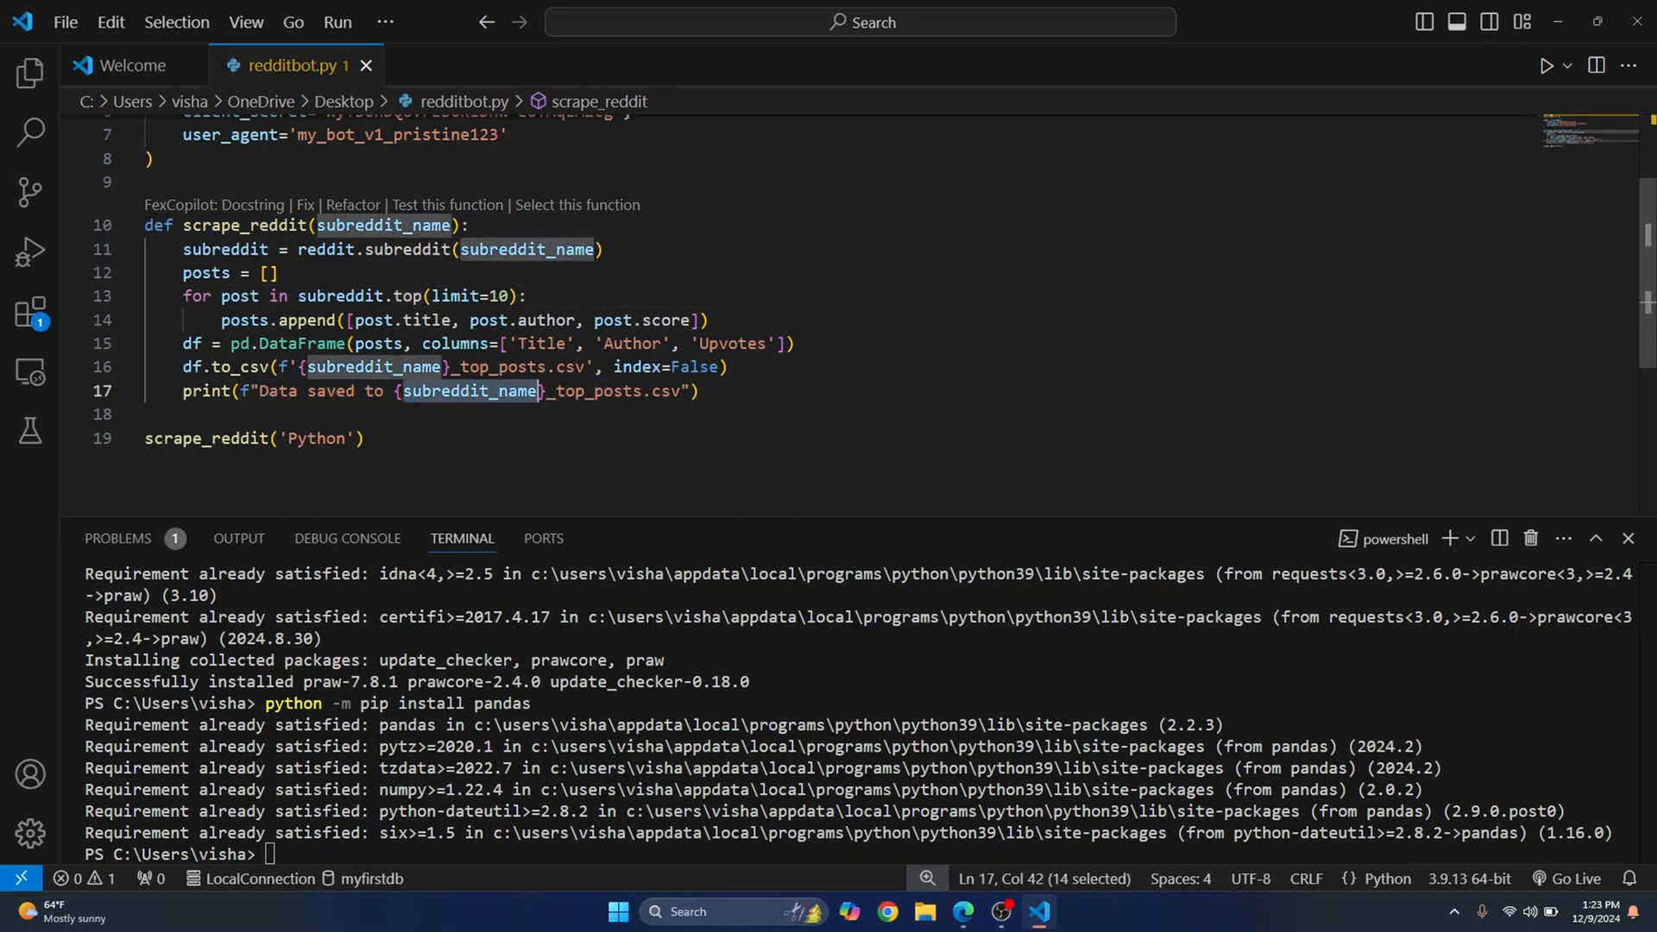
pyautogui.click(452, 367)
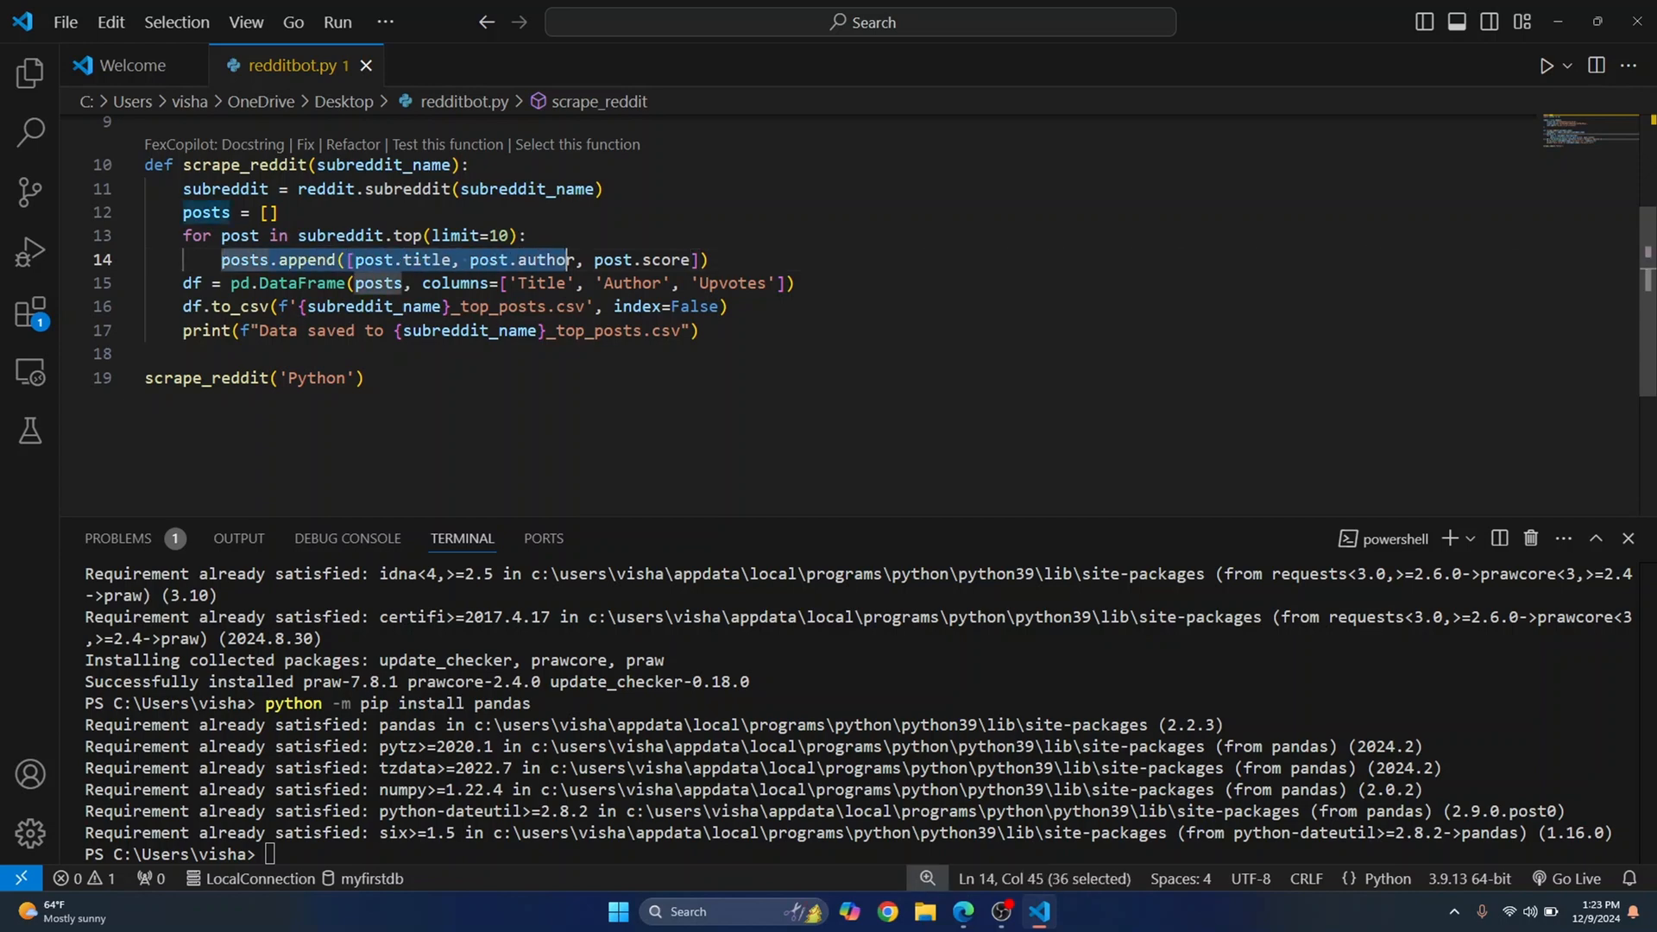
pyautogui.moveTo(568, 260); pyautogui.dragTo(710, 259)
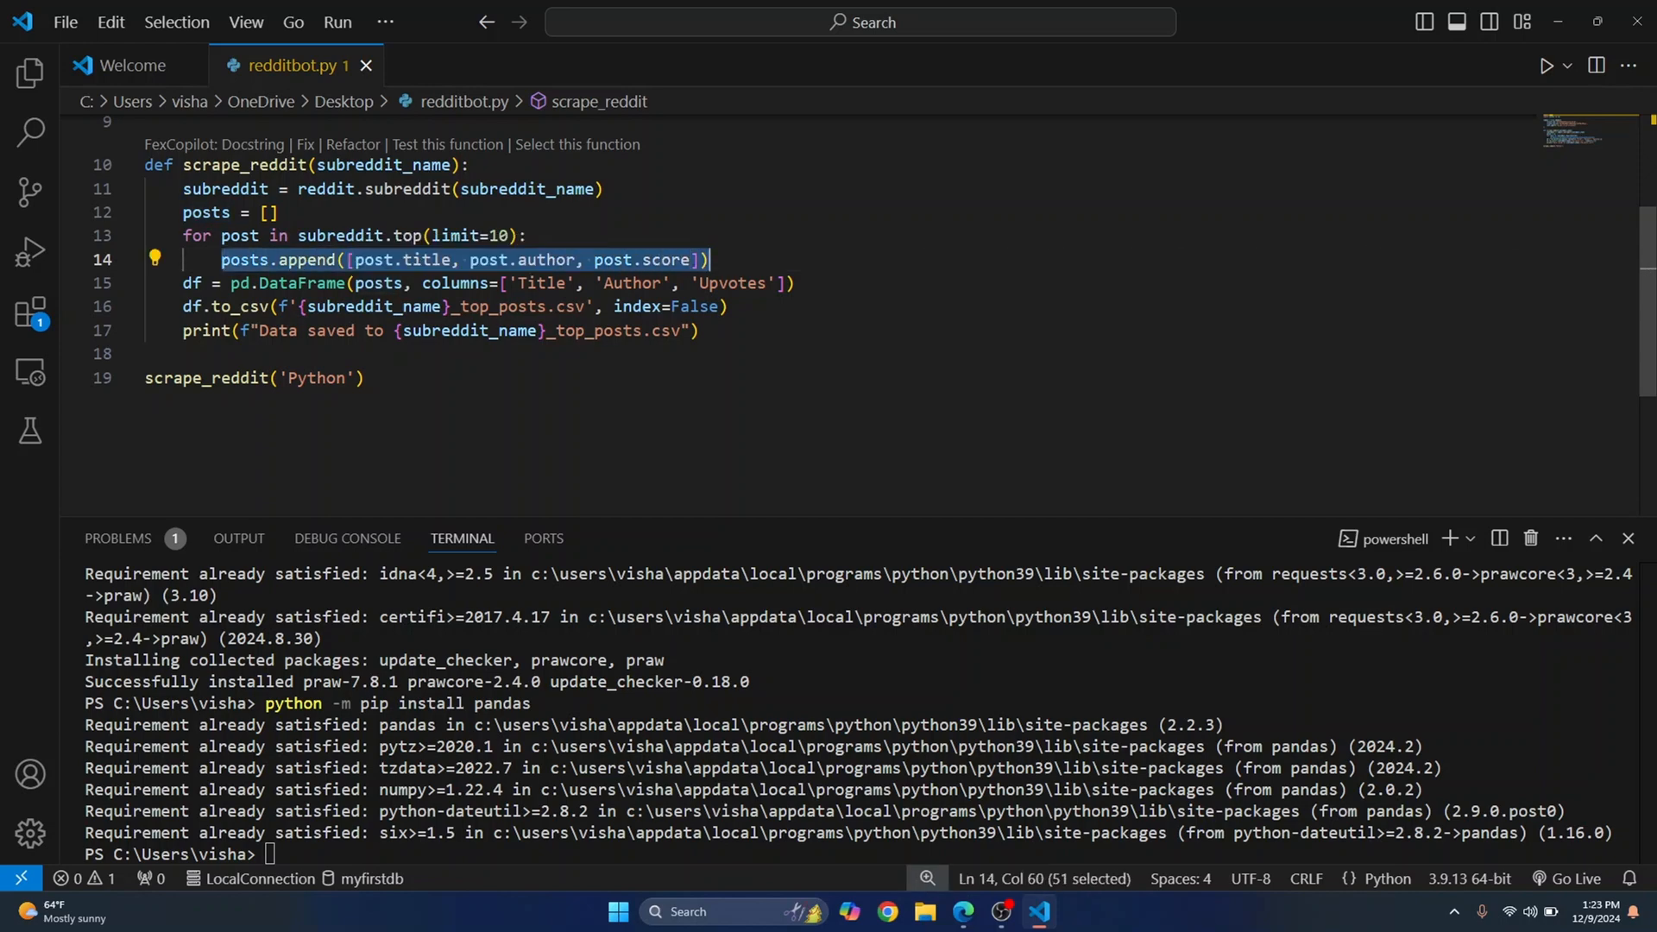
pyautogui.doubleClick(244, 260)
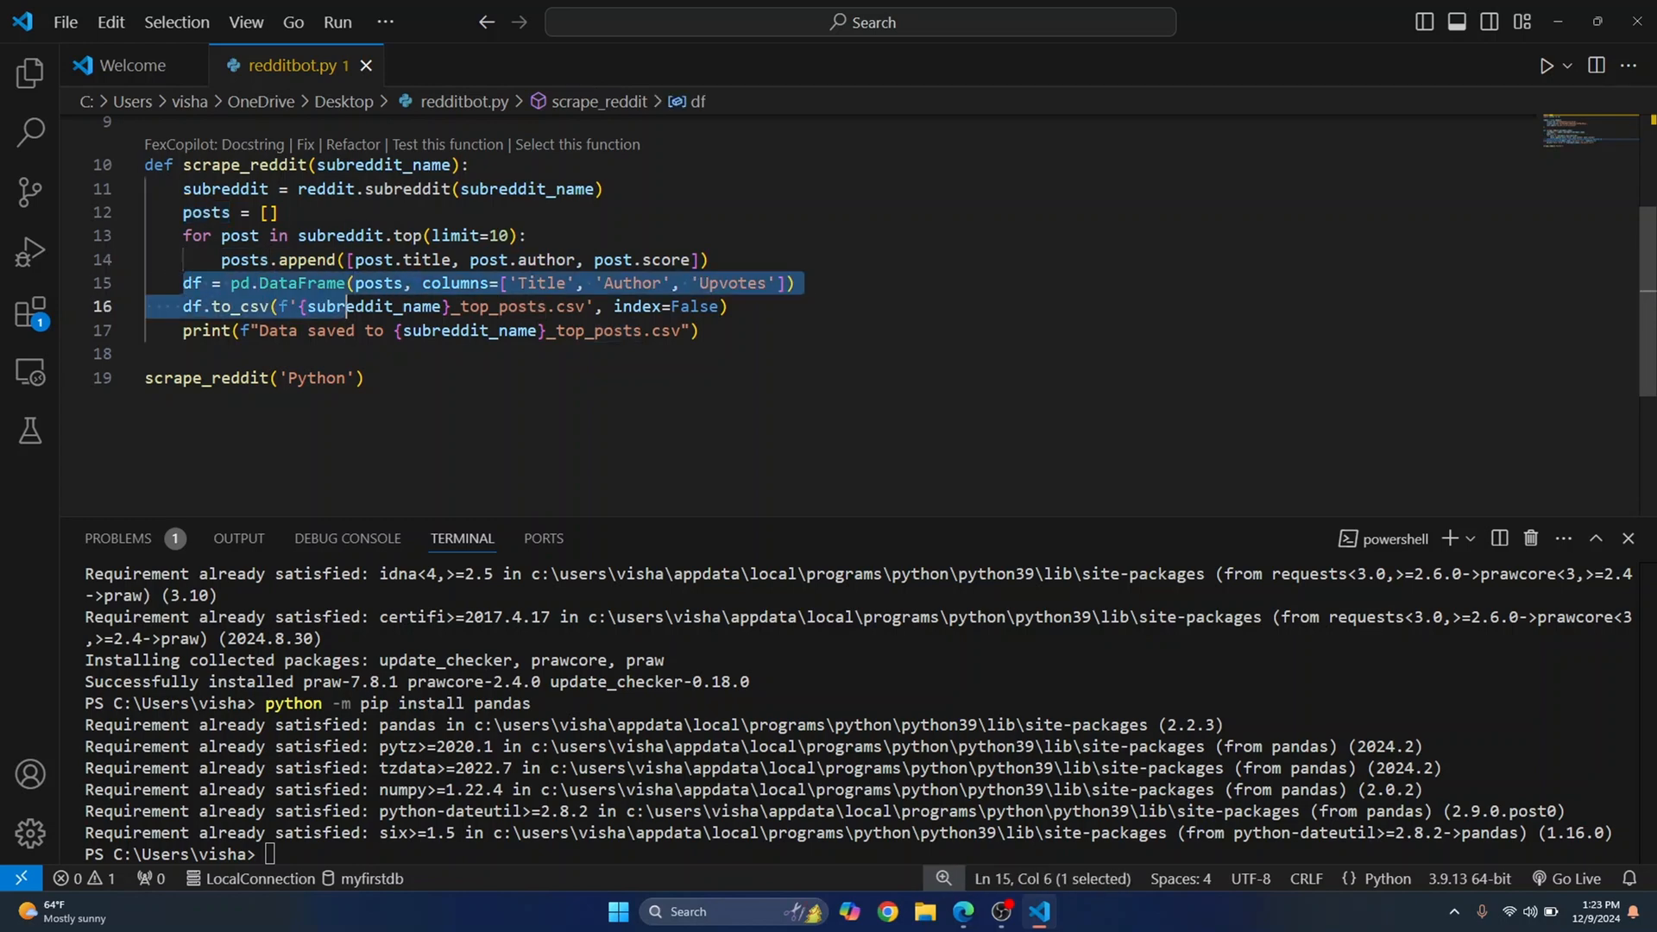
pyautogui.click(364, 413)
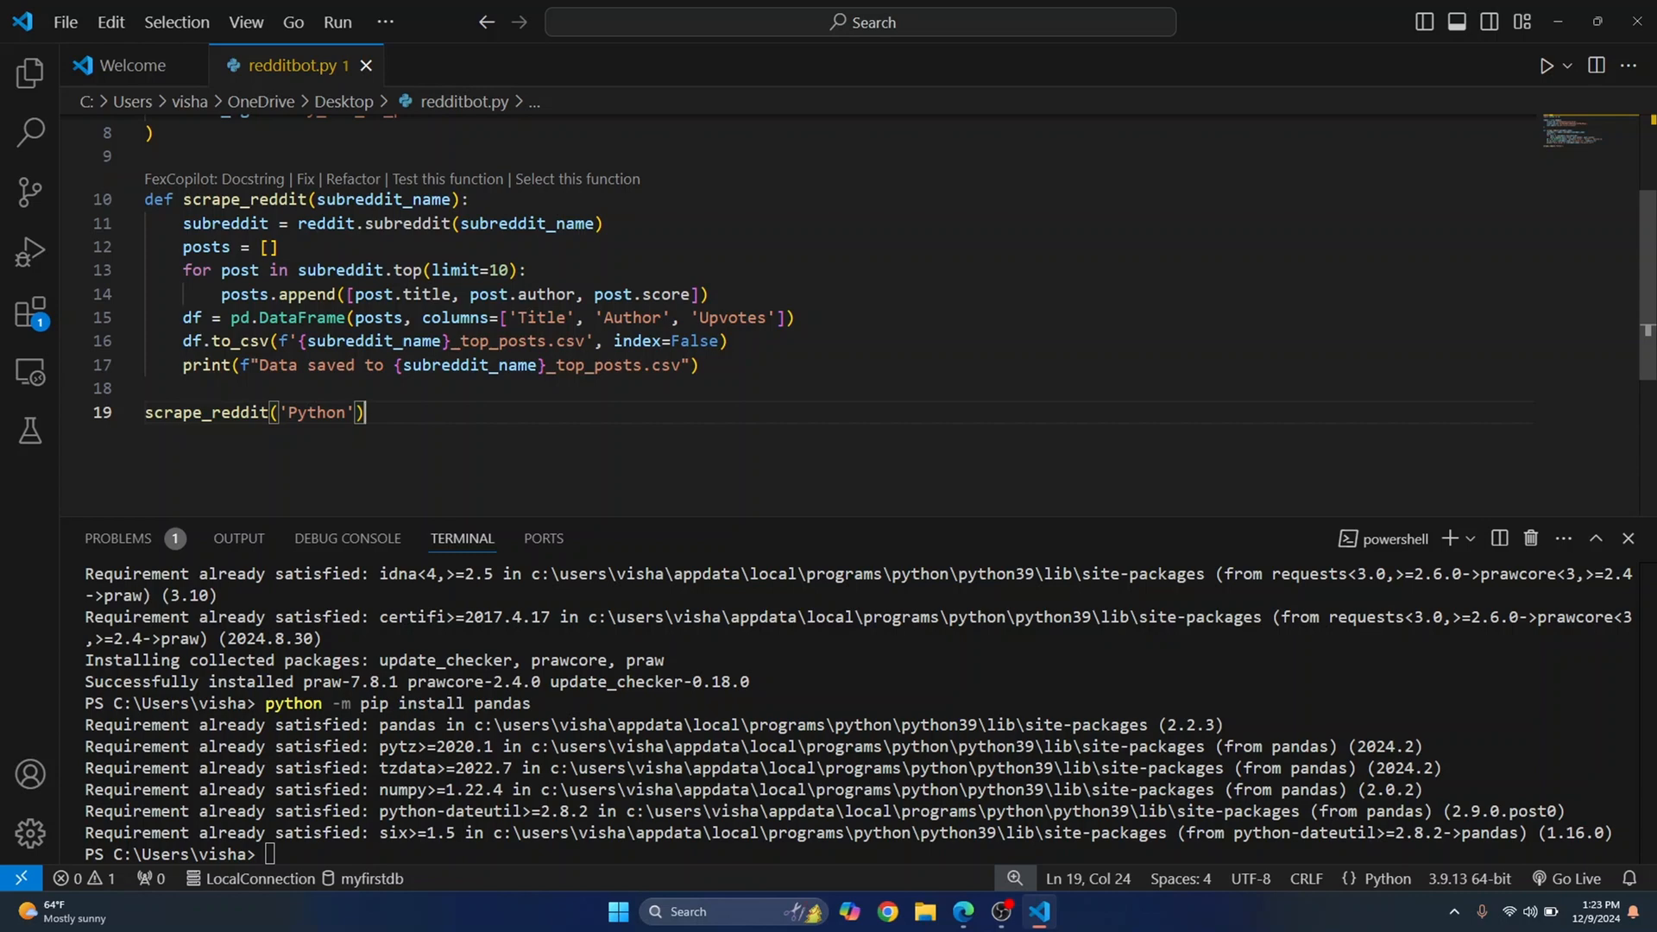
pyautogui.doubleClick(314, 412)
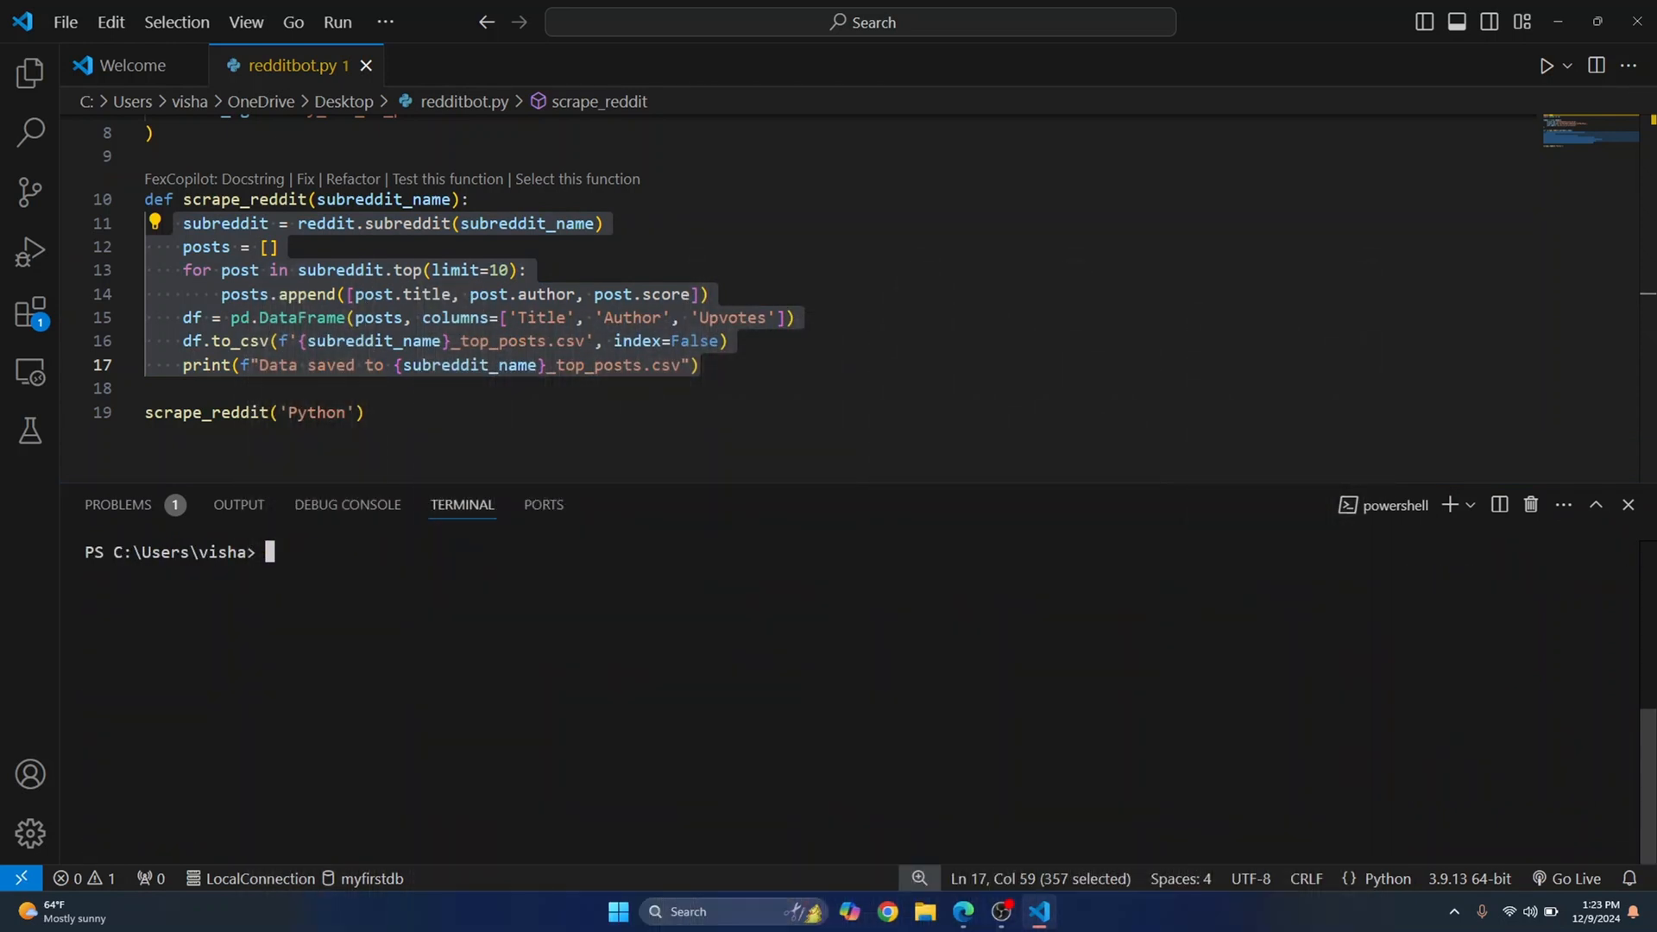
# Change the terminal to the OneDrive Desktop folder and toggle the Explorer sidebar
pyautogui.write('cd On')
pyautogui.write('python .\\redditbot.py')
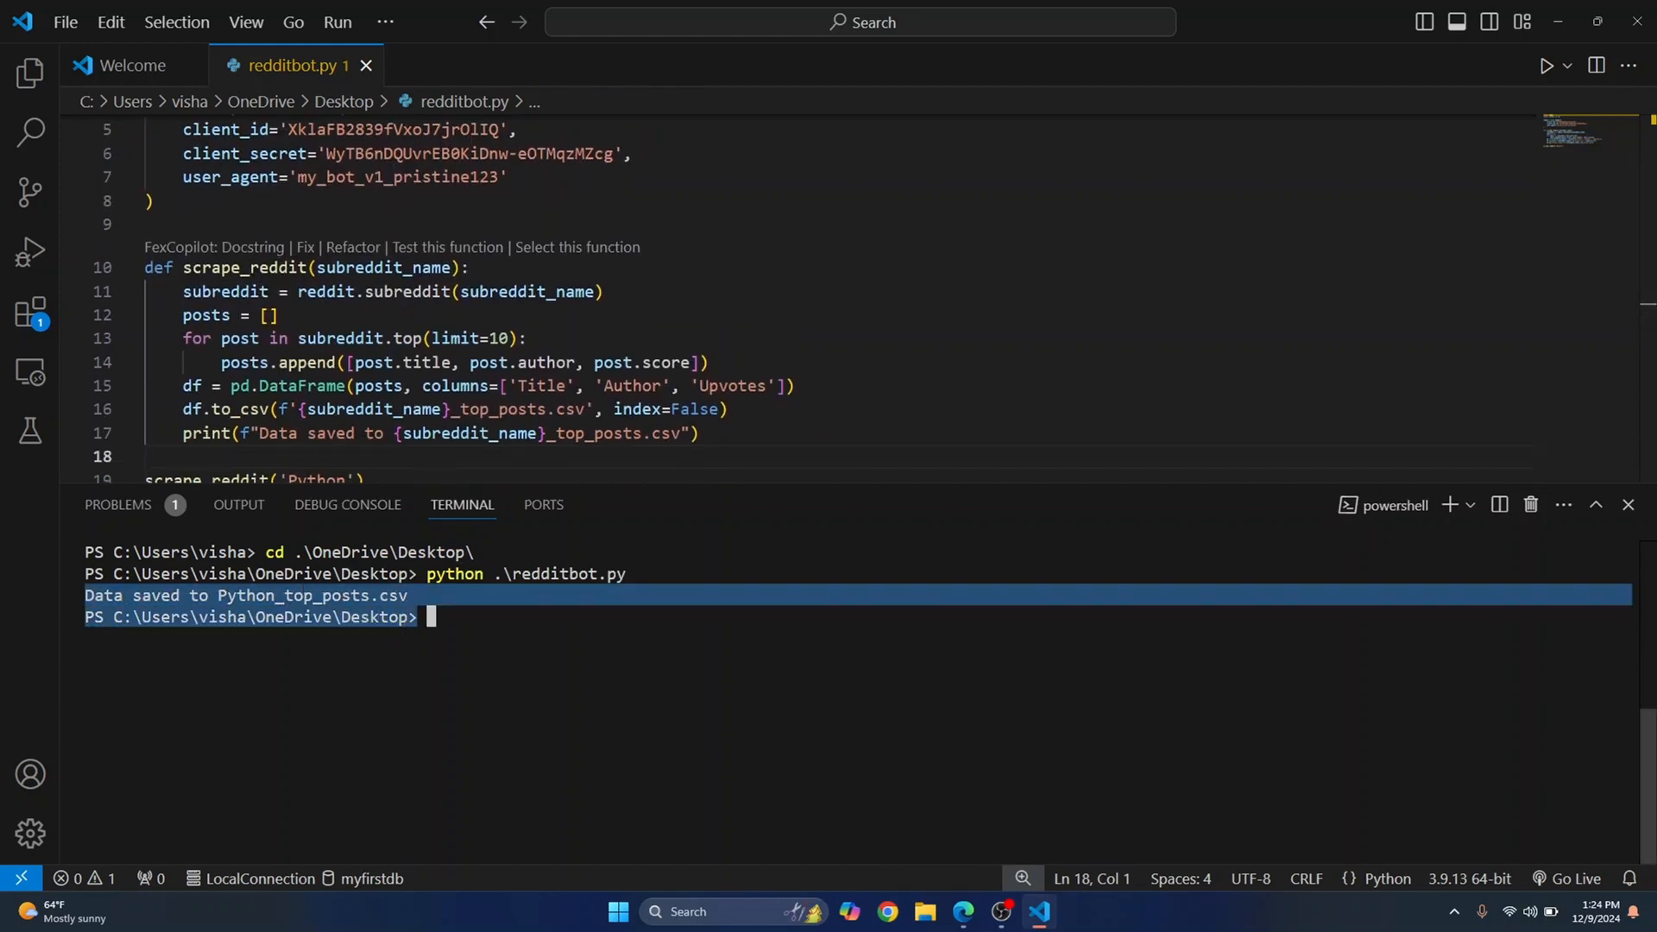
pyautogui.click(30, 71)
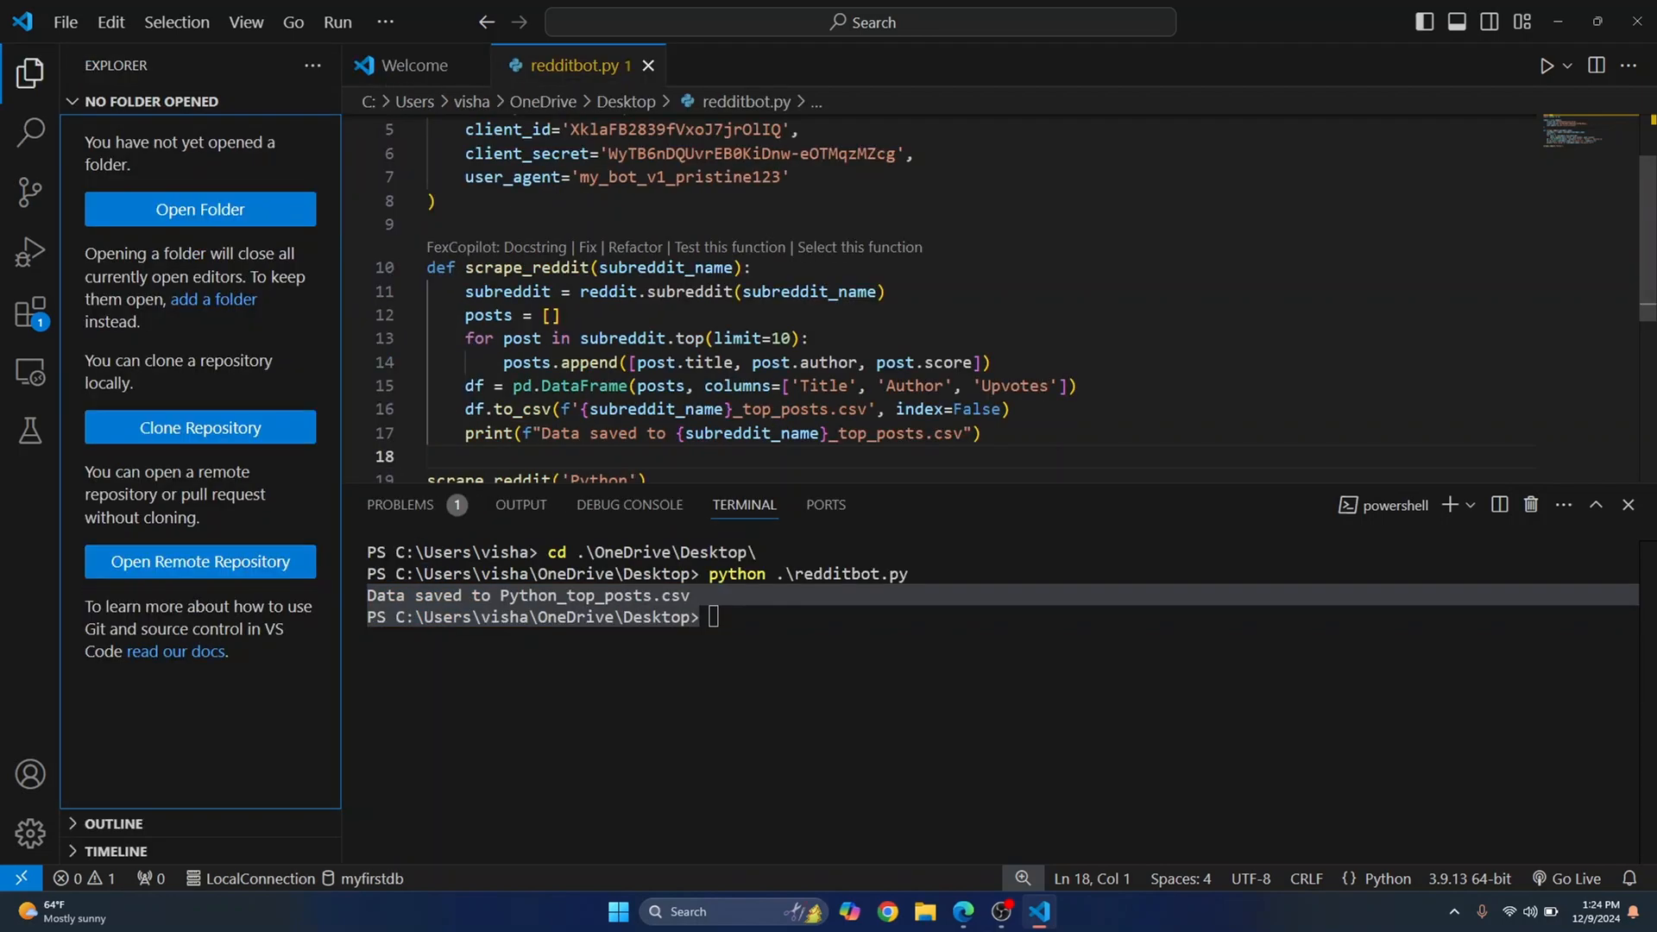
pyautogui.click(30, 72)
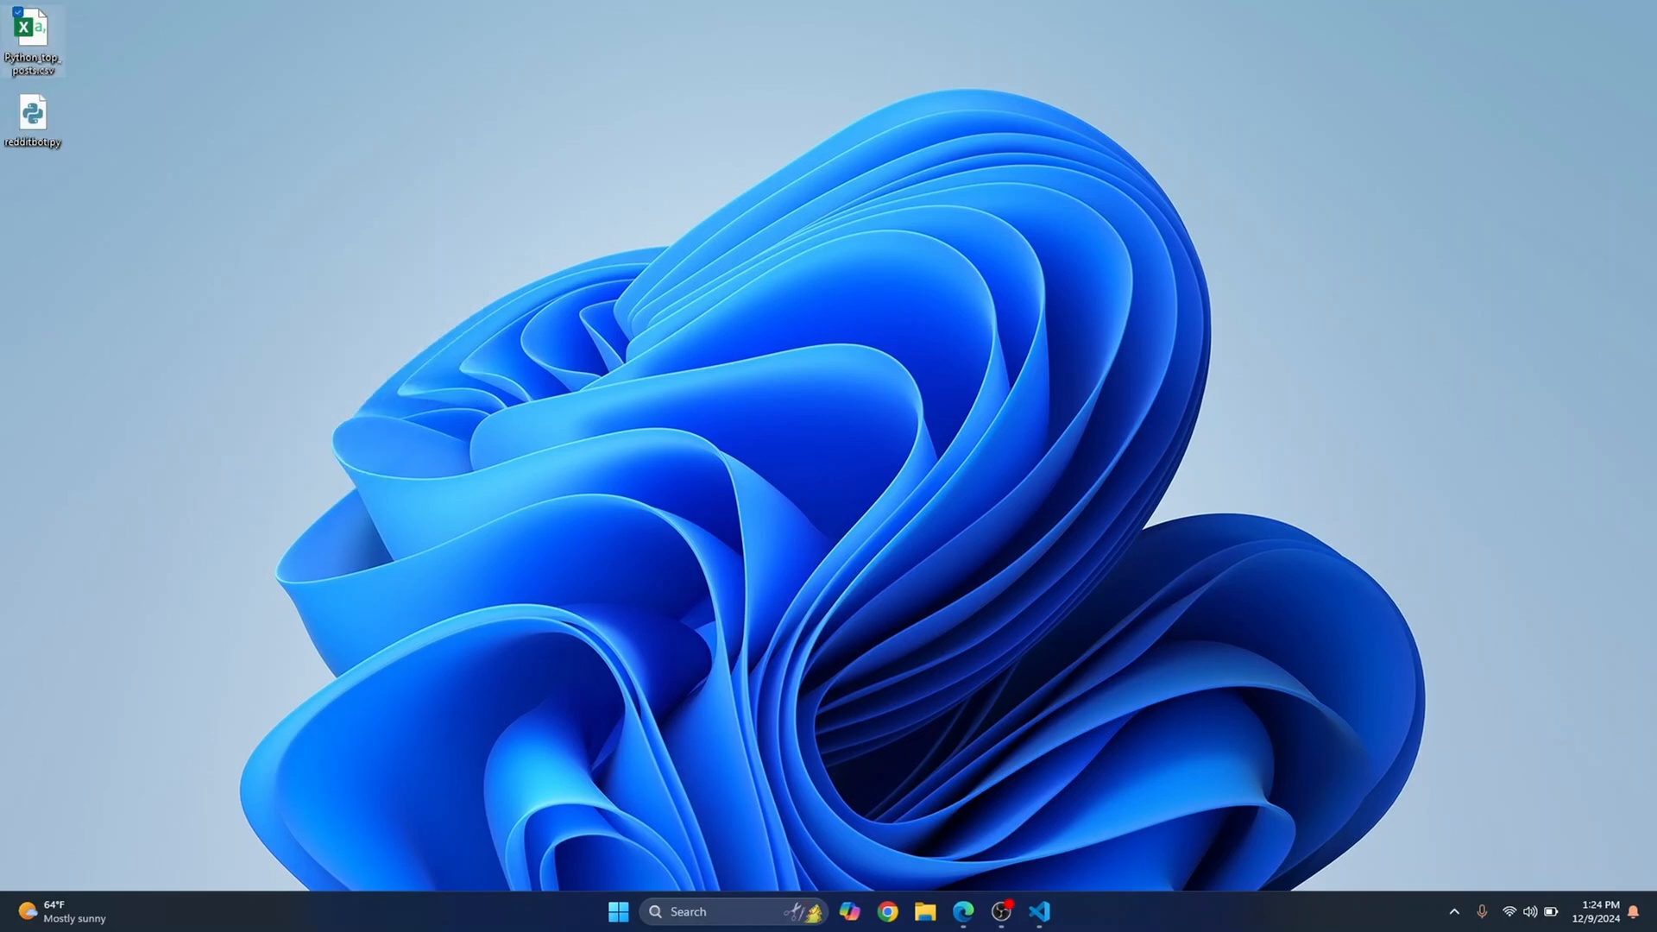
# Open Python_top_posts.csv from the desktop in Excel
pyautogui.doubleClick(32, 32)
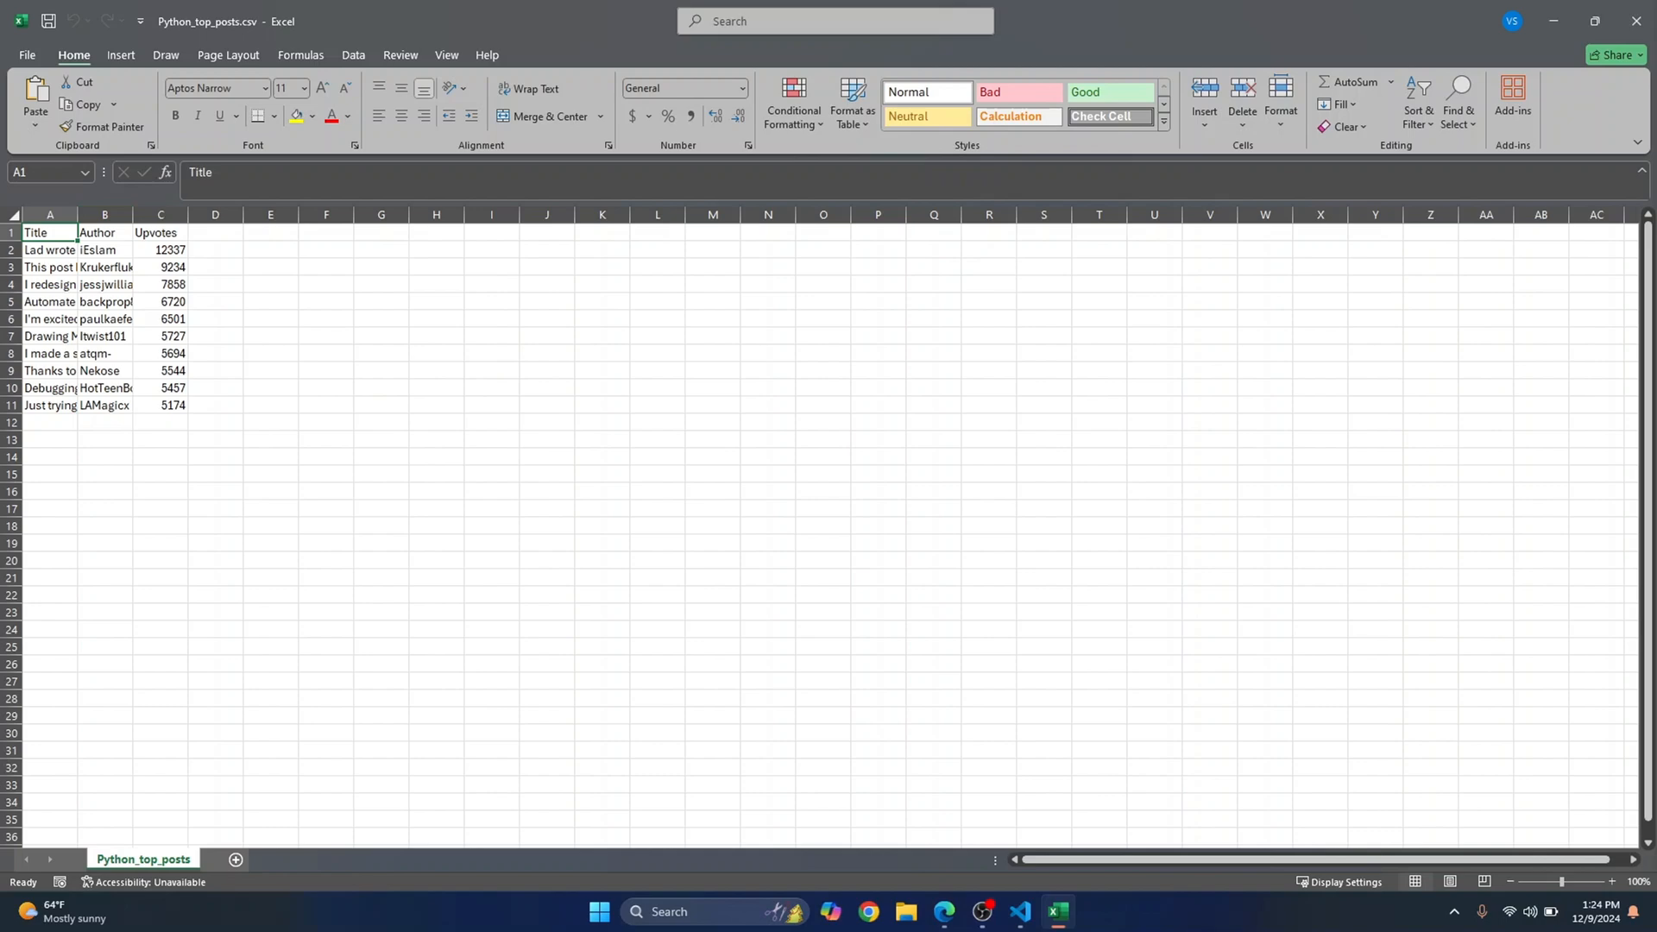
# Bring VS Code back and scroll to the top of redditbot.py
pyautogui.click(1017, 911)
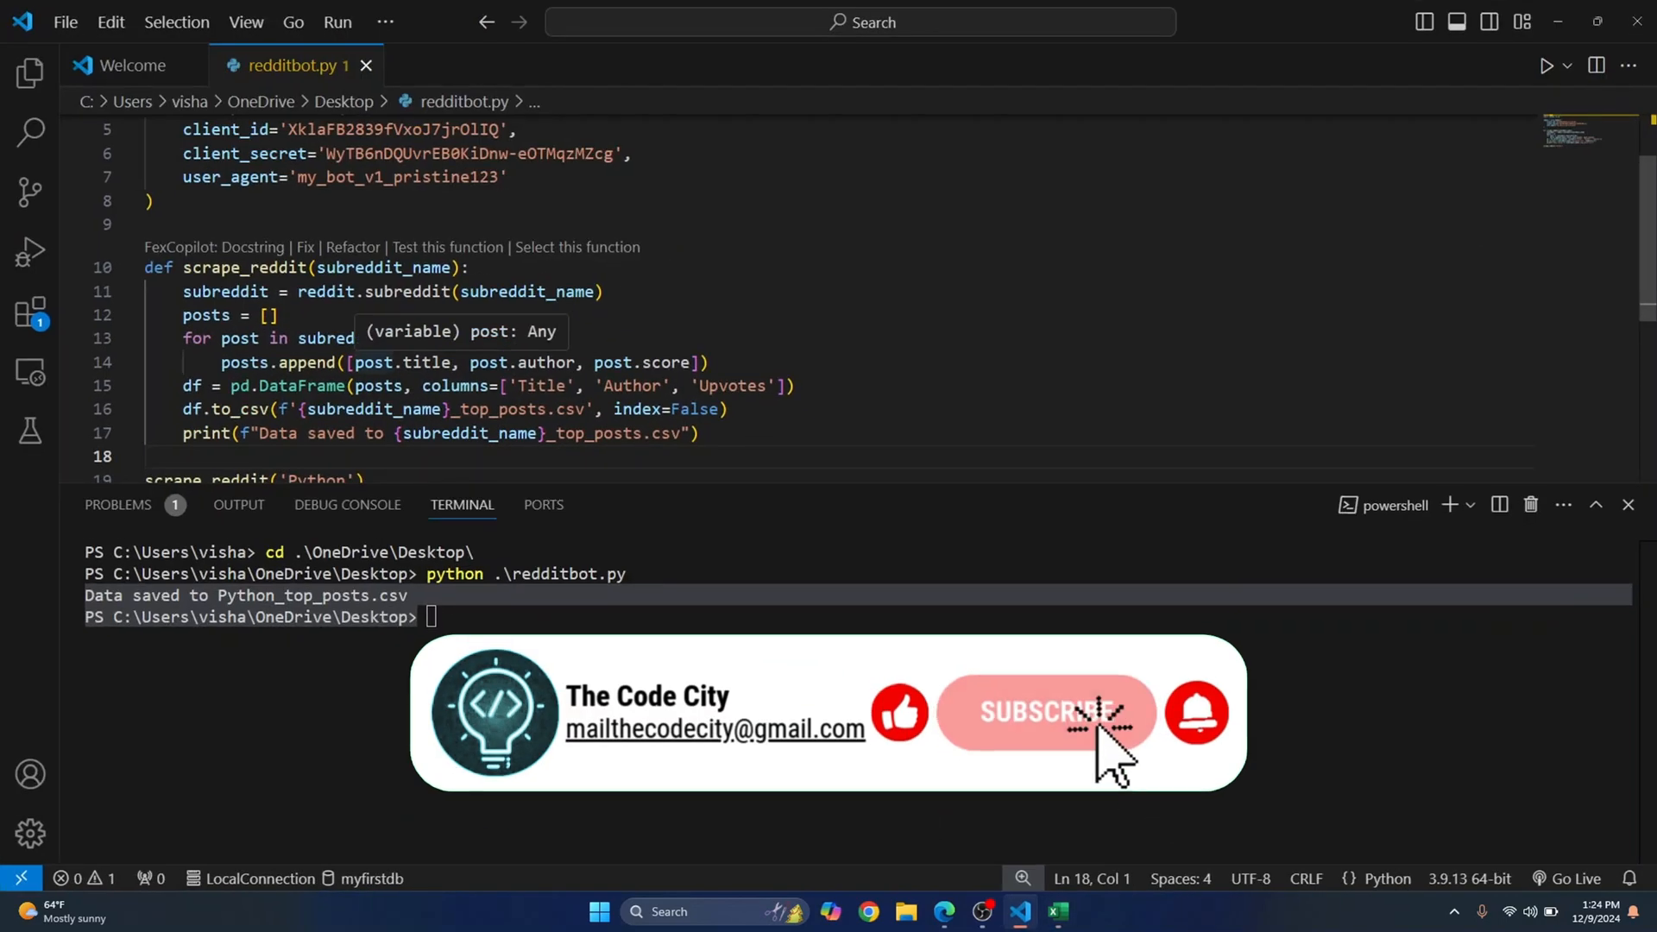
pyautogui.moveTo(1168, 804)
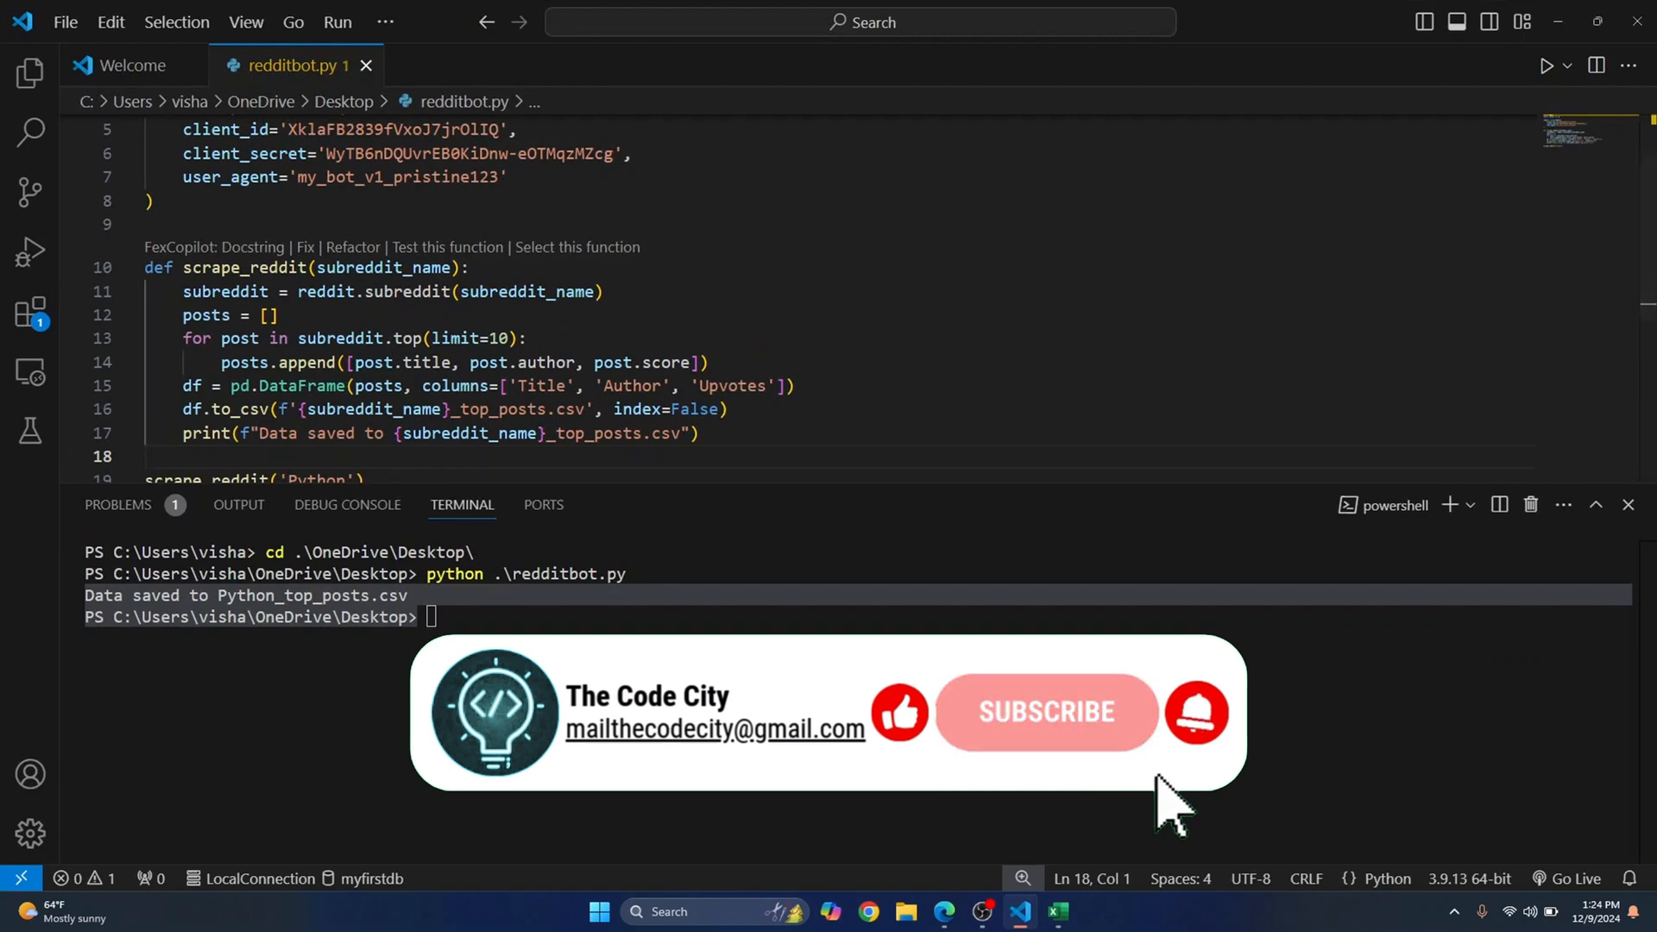
pyautogui.scroll(3)
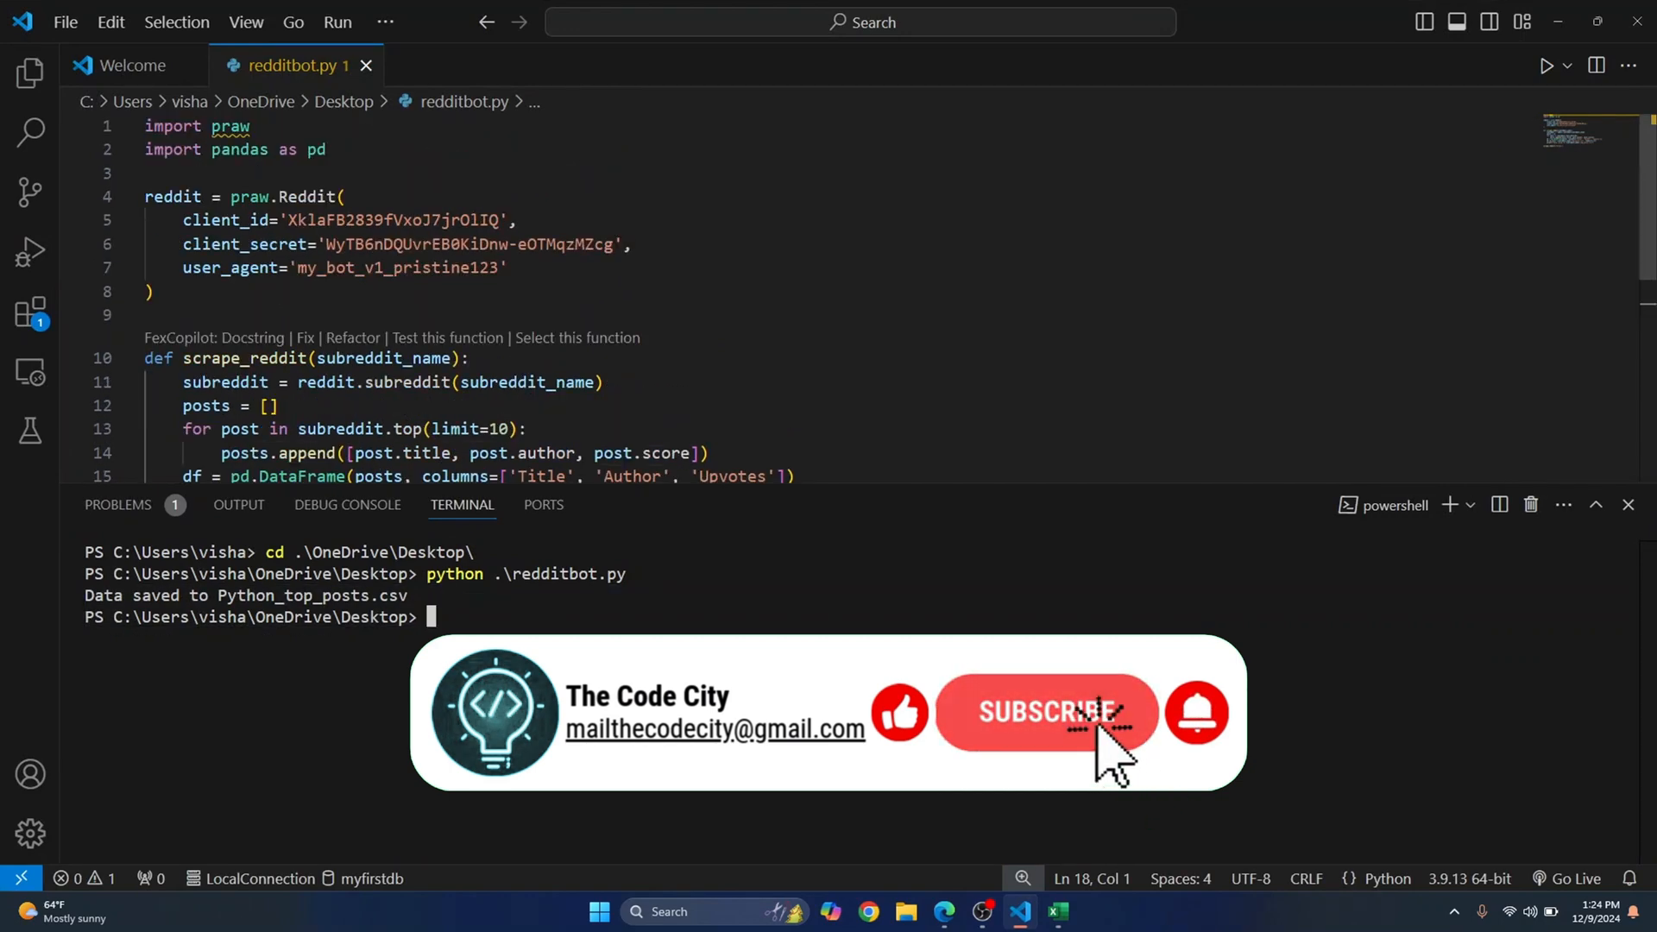